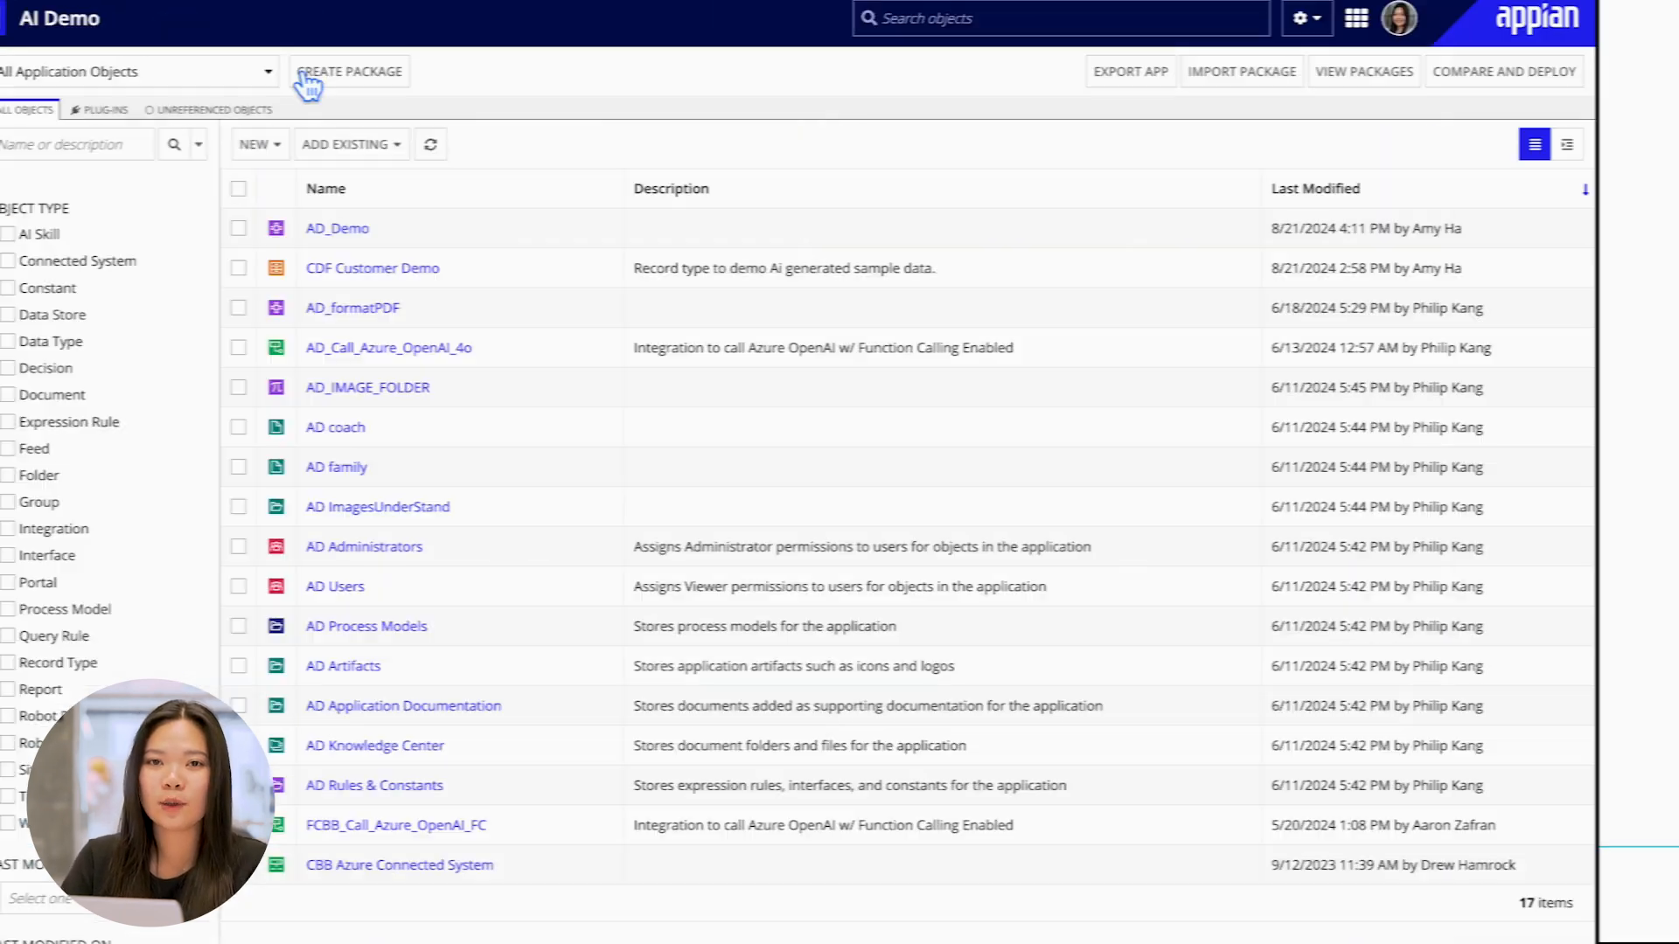
# - Start a new AI skill, compare Classification and Extraction options, and choose document extraction
pyautogui.click(336, 144)
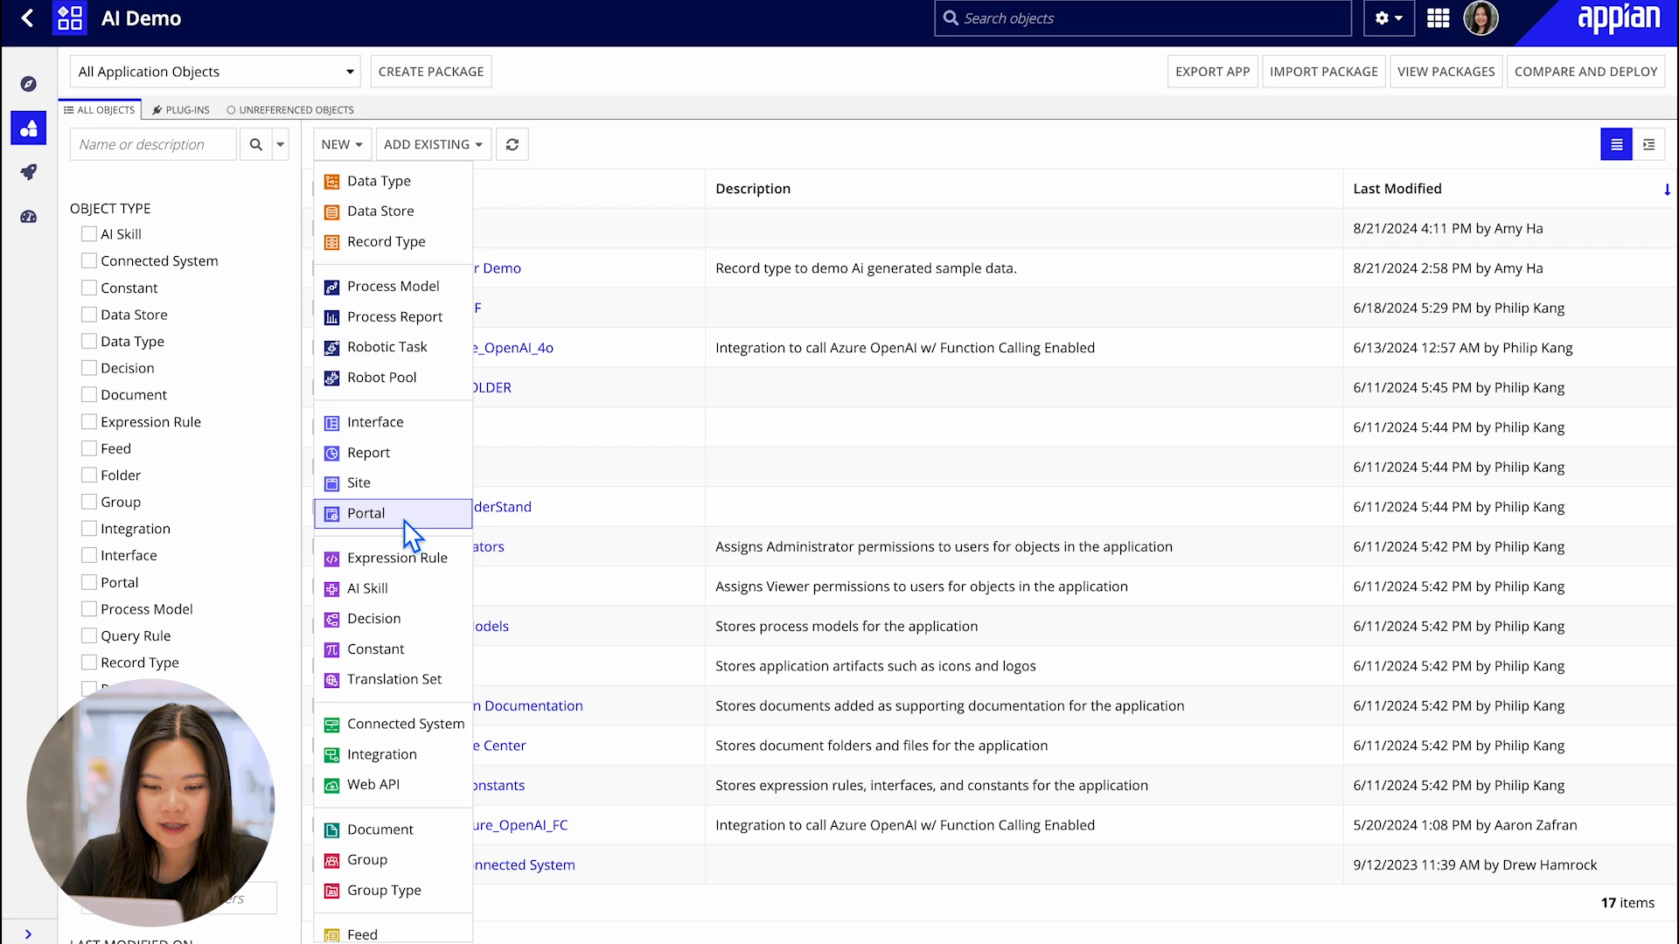
pyautogui.moveTo(390, 588)
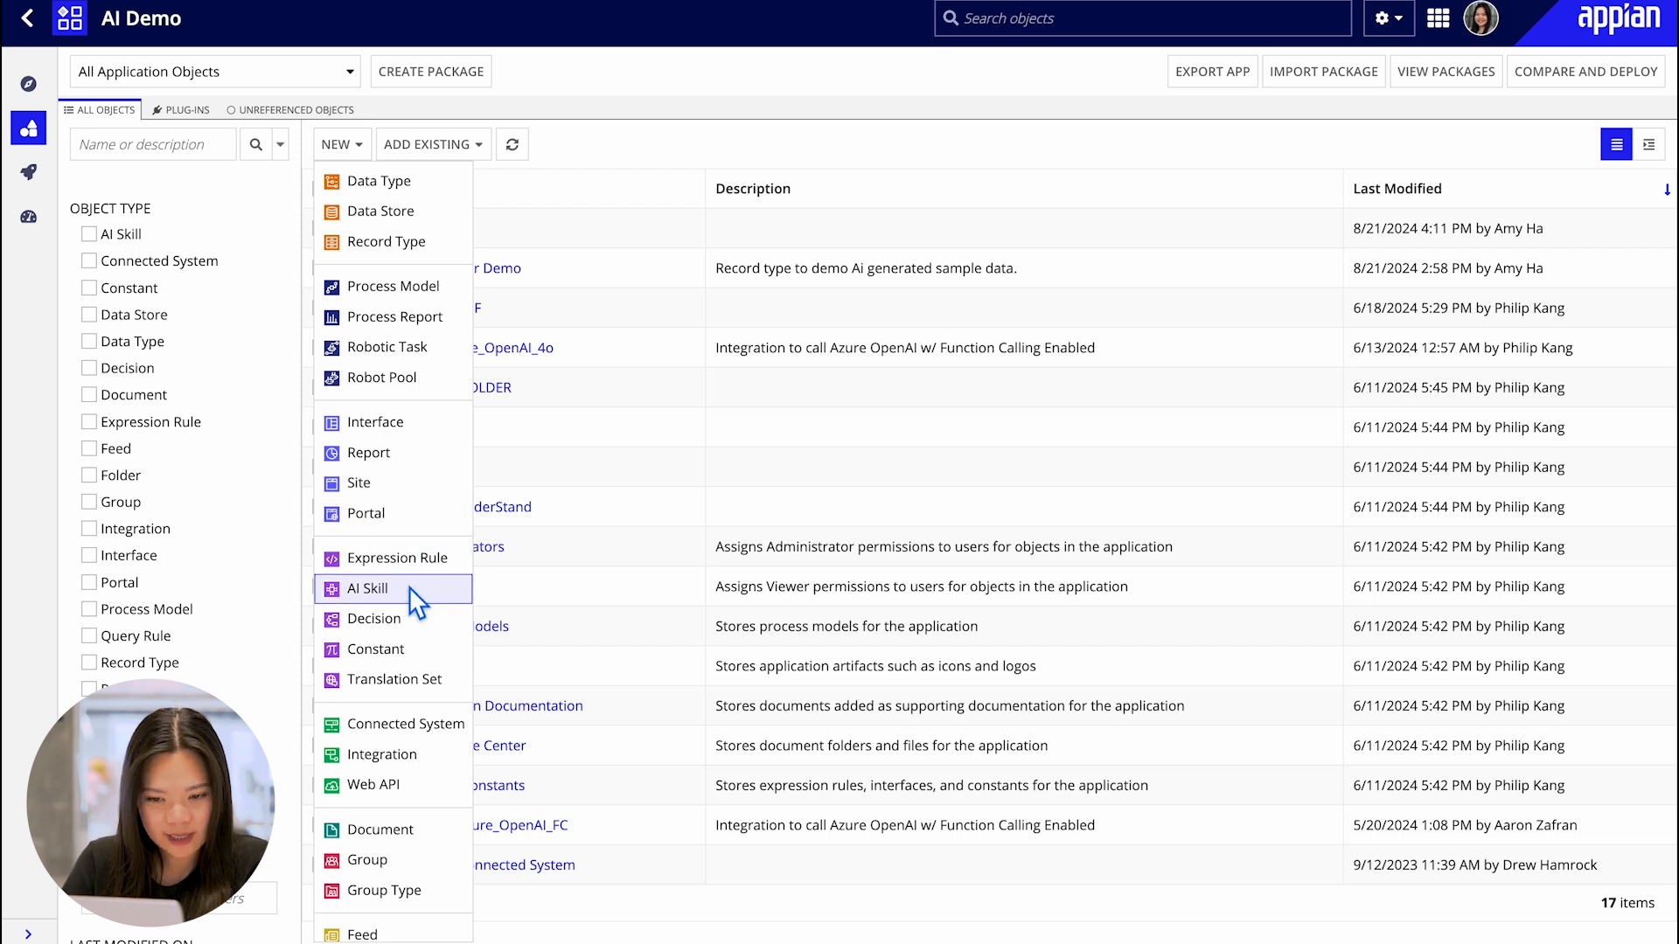
pyautogui.click(367, 588)
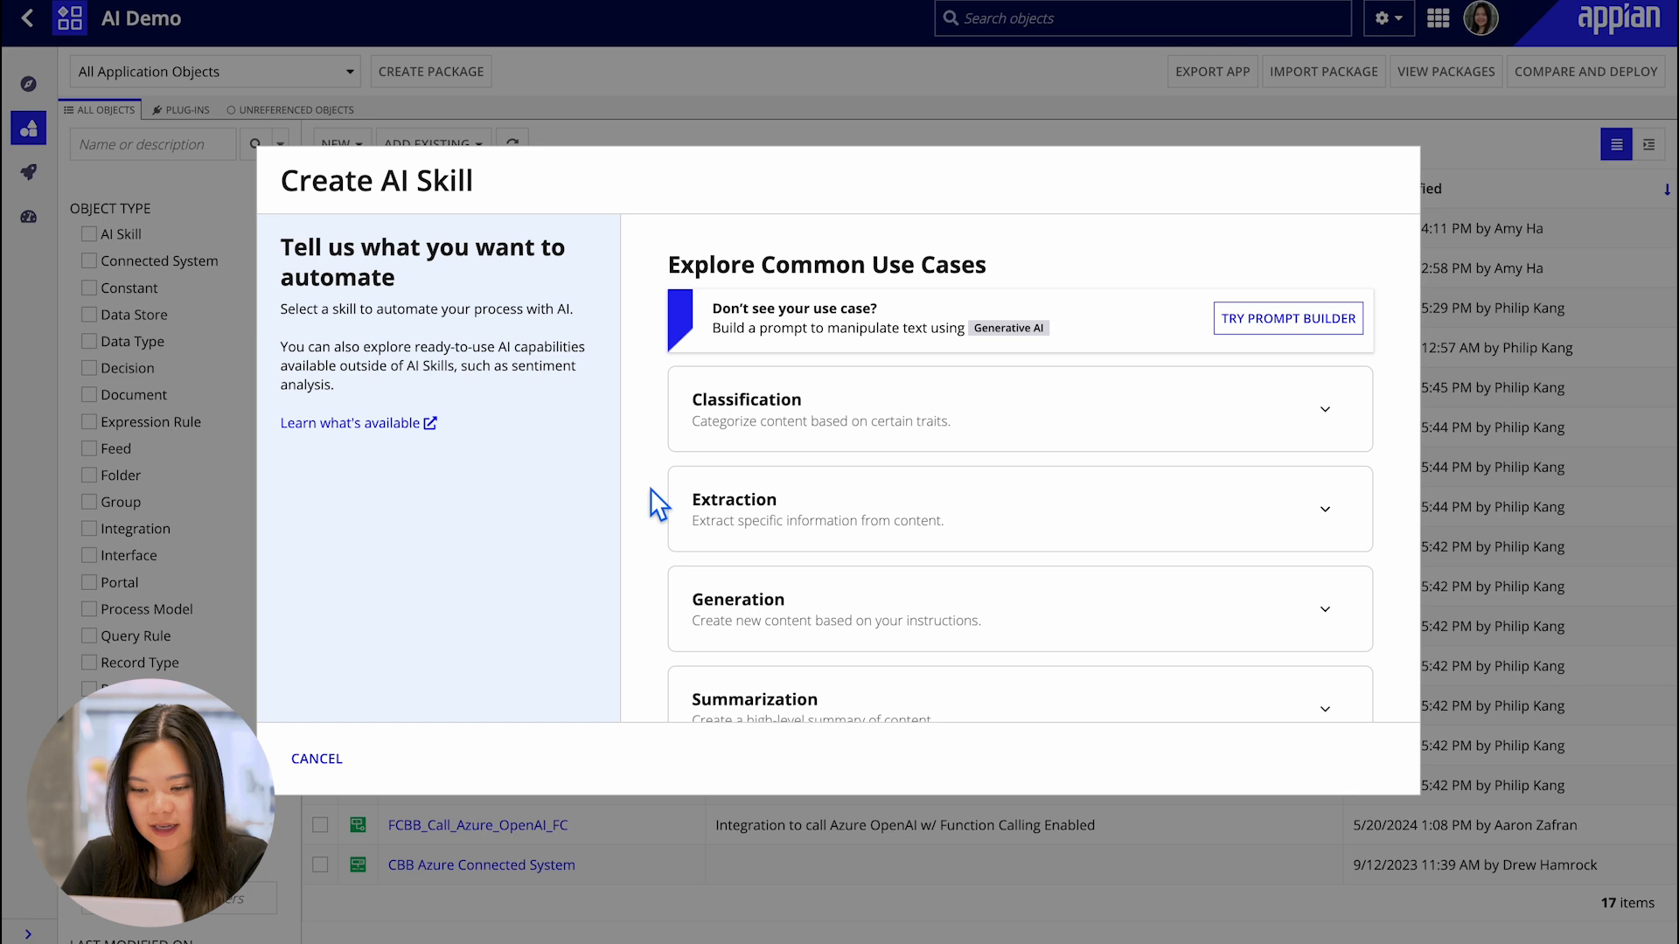
pyautogui.scroll(-3)
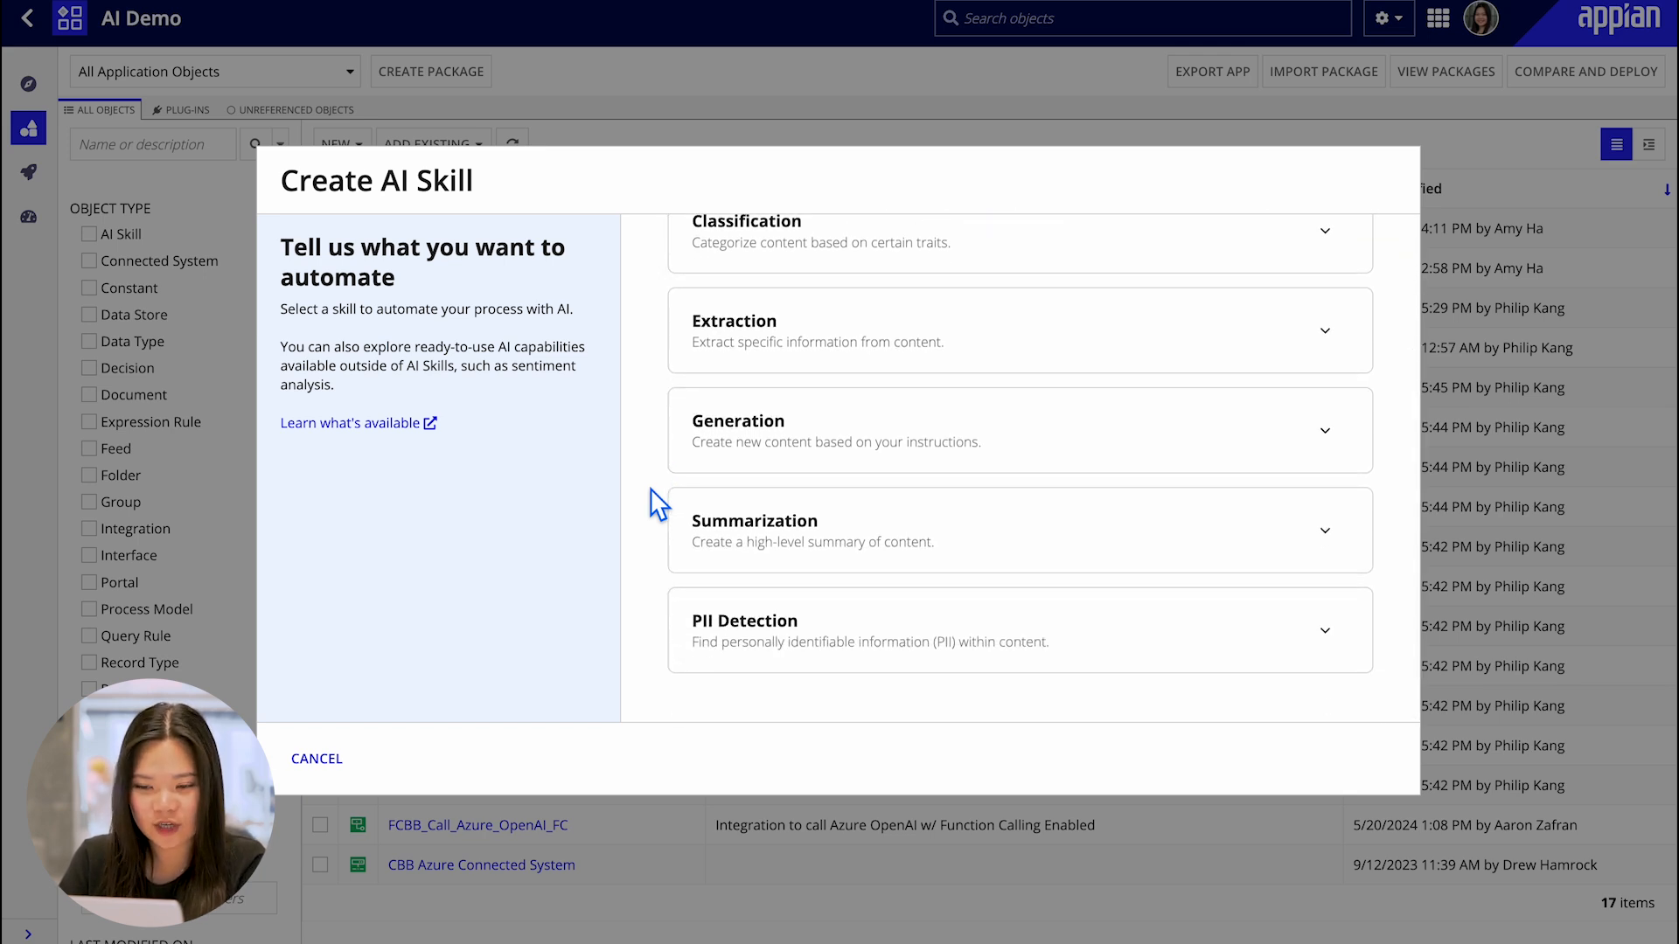
pyautogui.scroll(3)
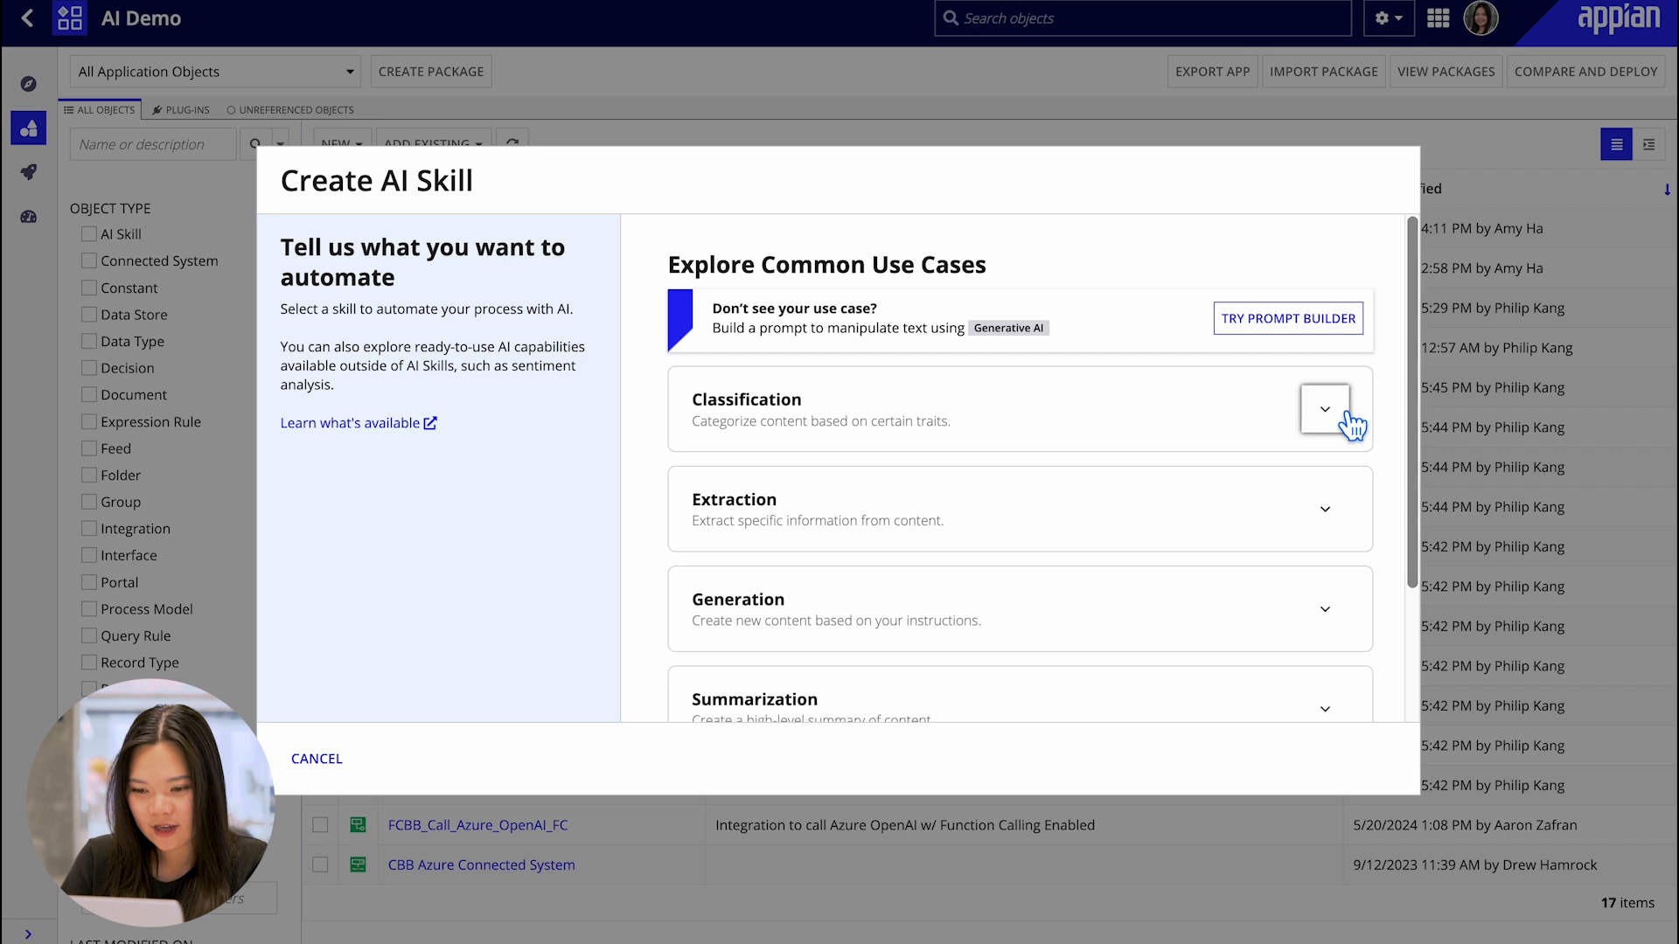
pyautogui.click(1323, 410)
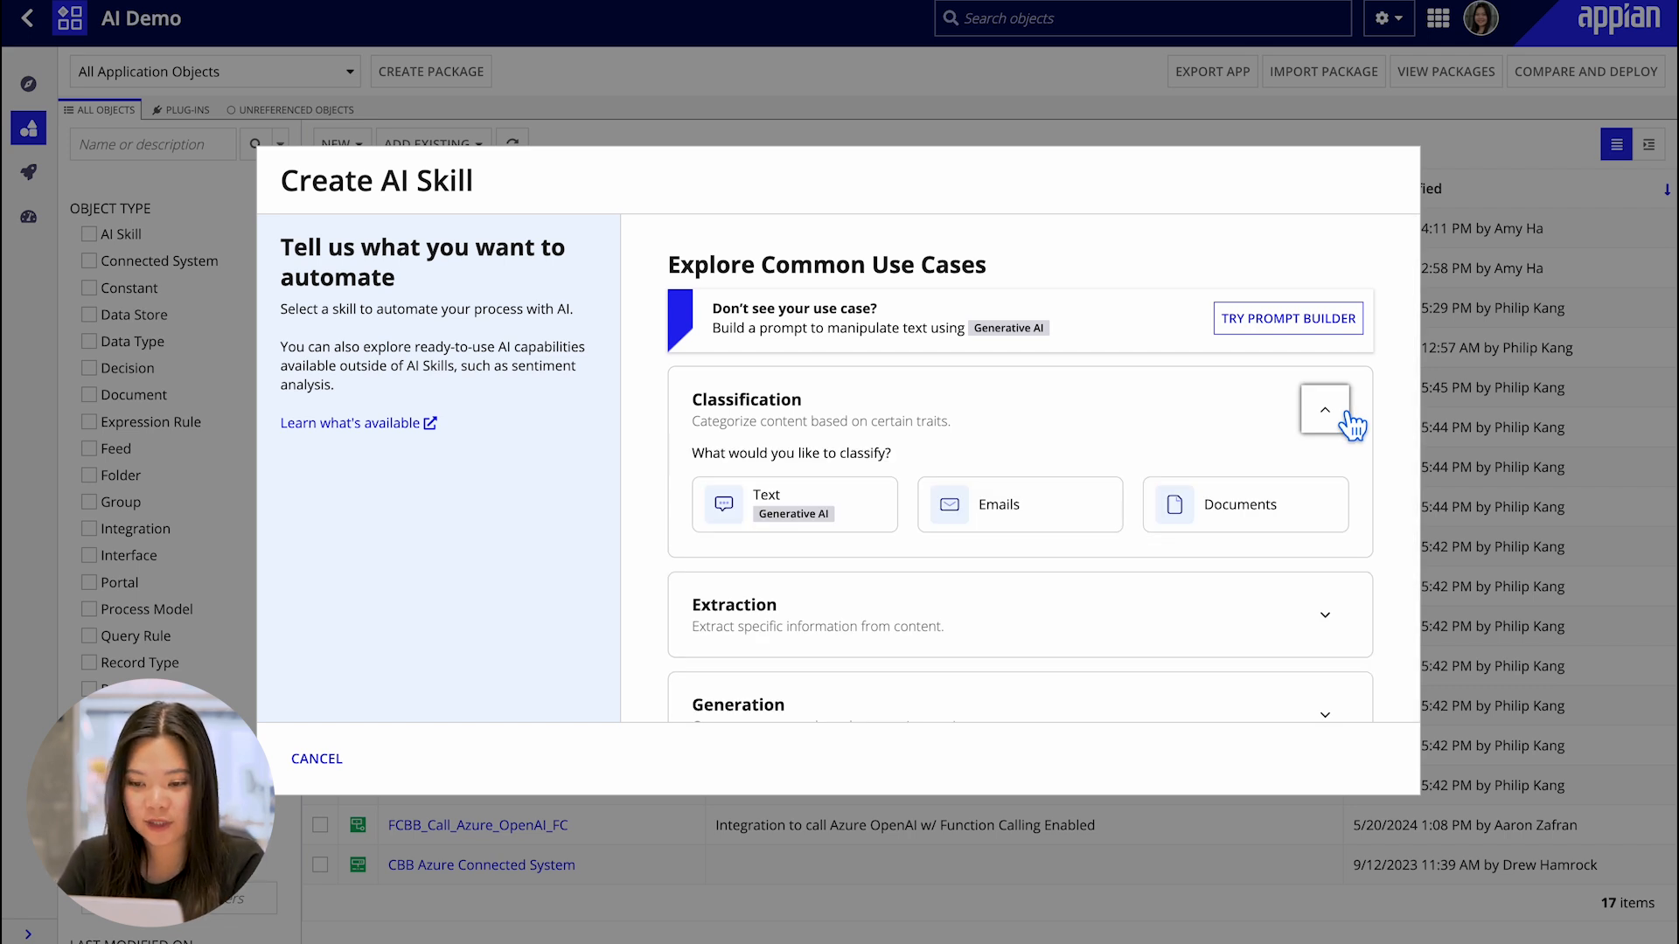
pyautogui.click(1324, 614)
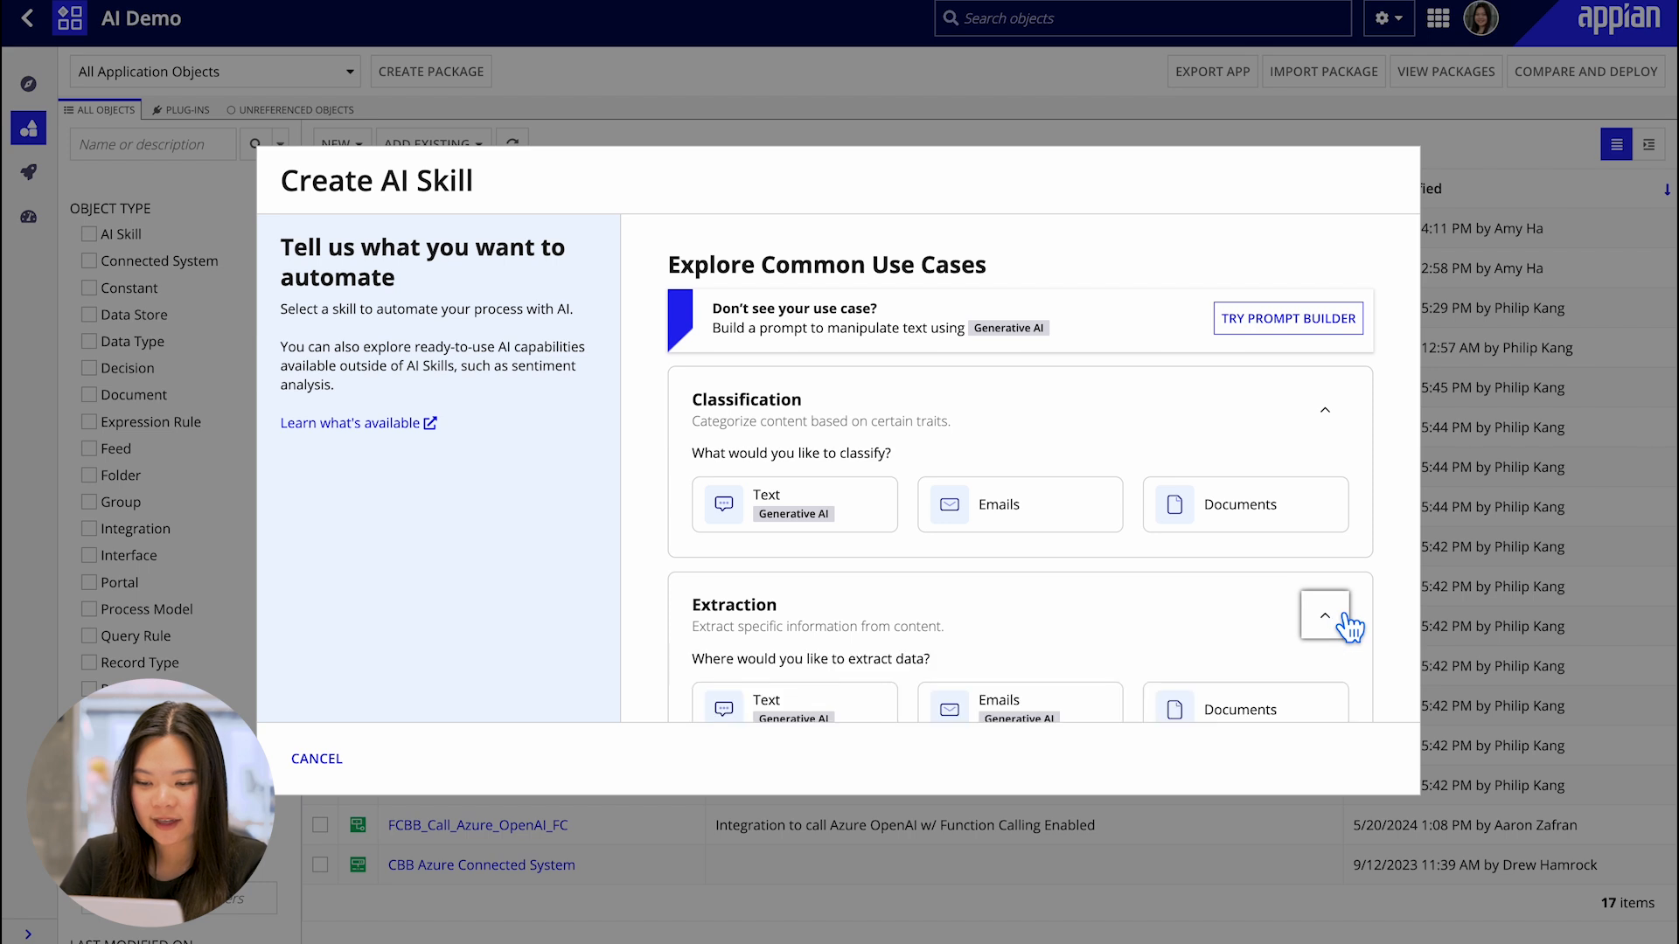
pyautogui.scroll(-3)
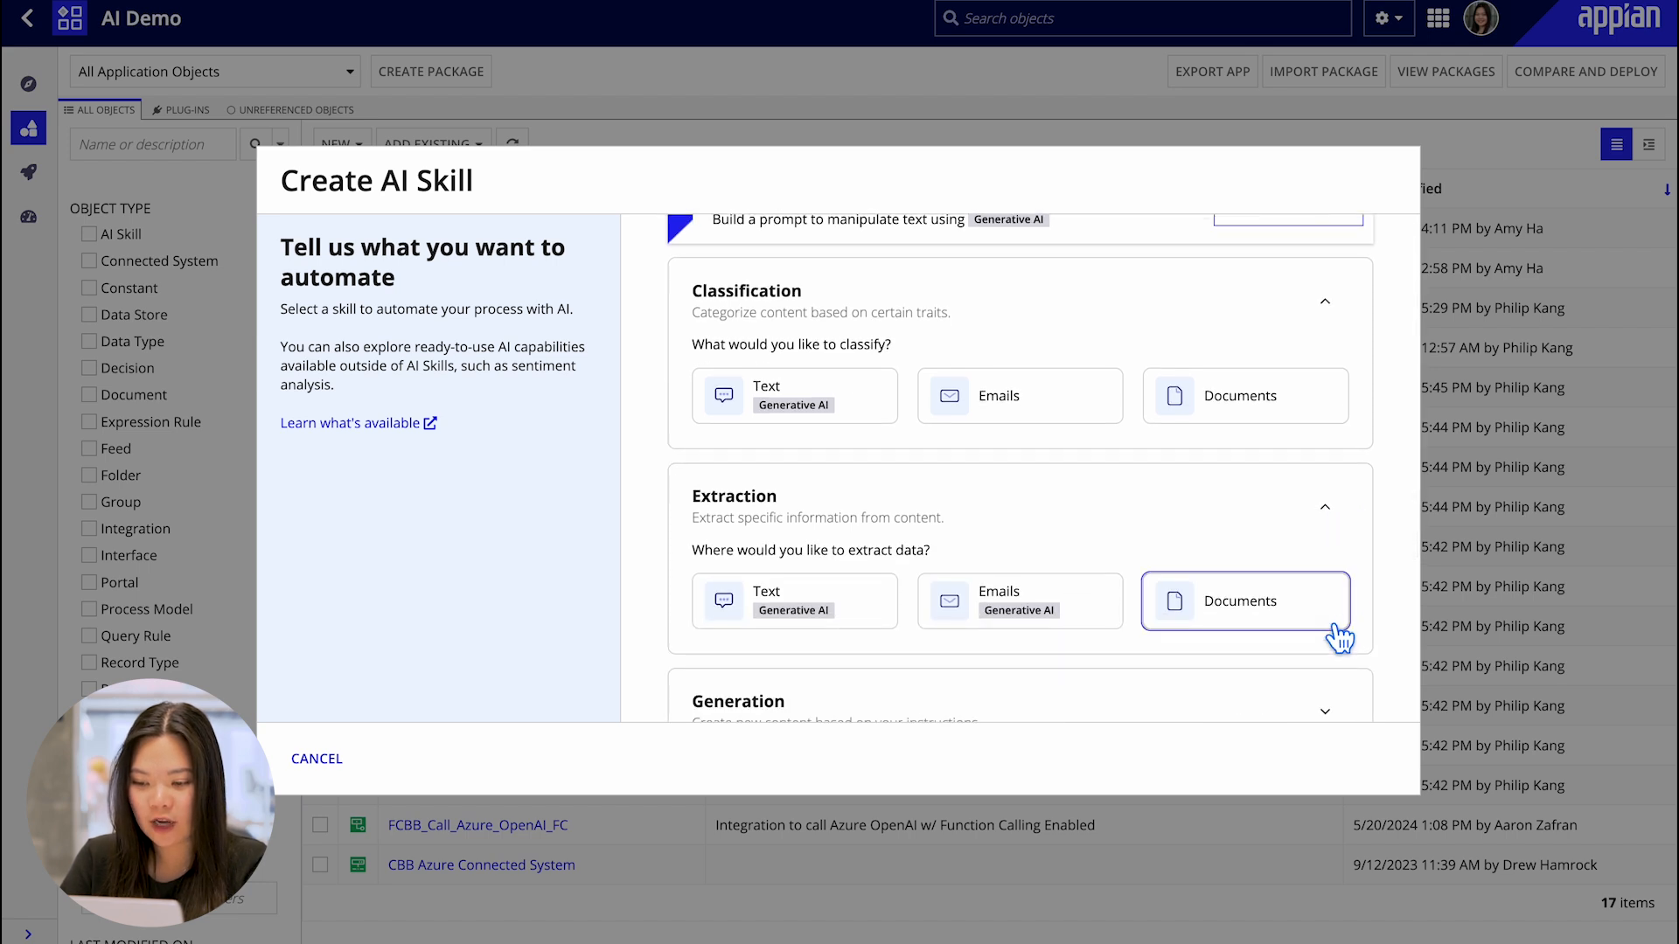
pyautogui.moveTo(1340, 634)
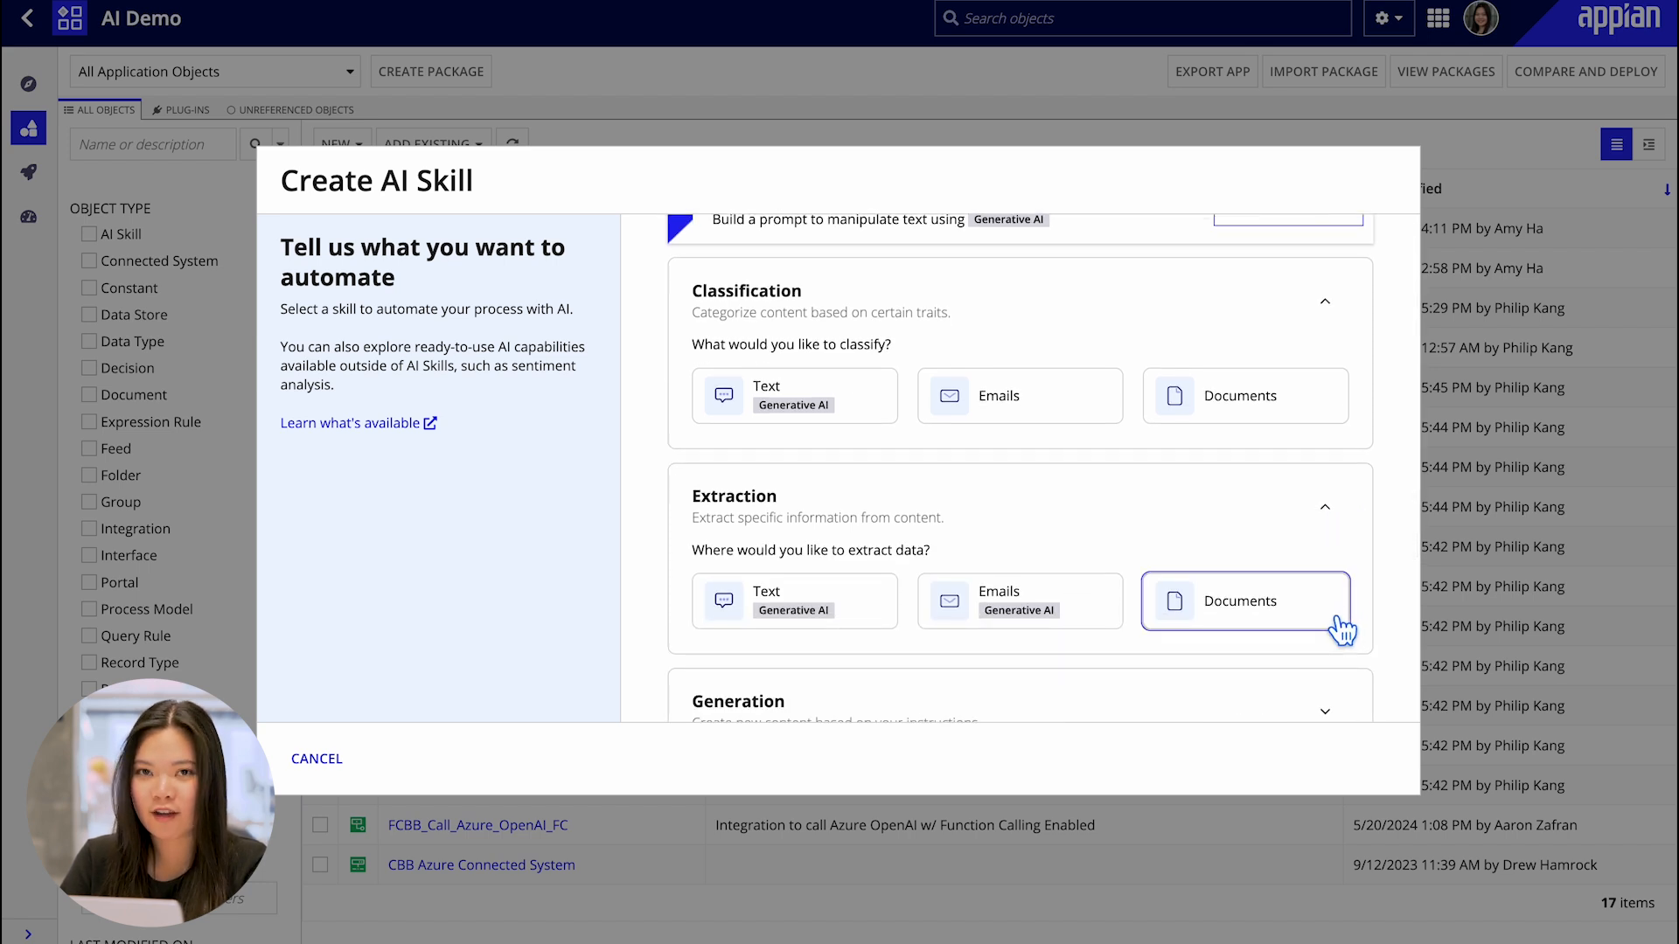
pyautogui.click(1240, 601)
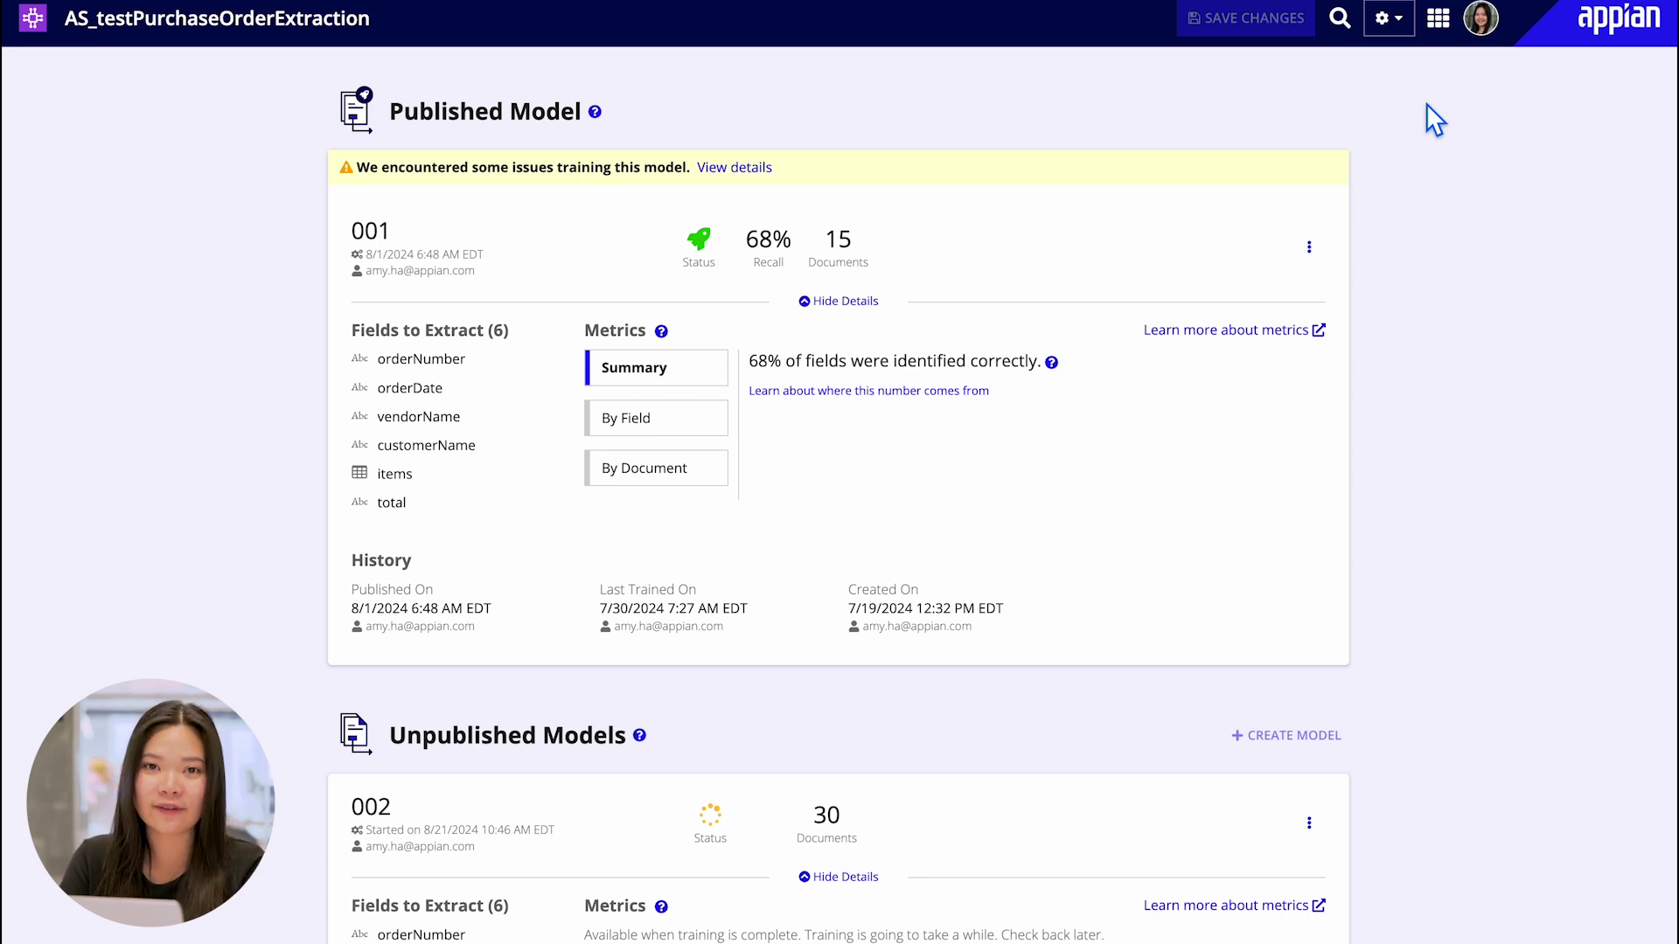
pyautogui.moveTo(359, 340)
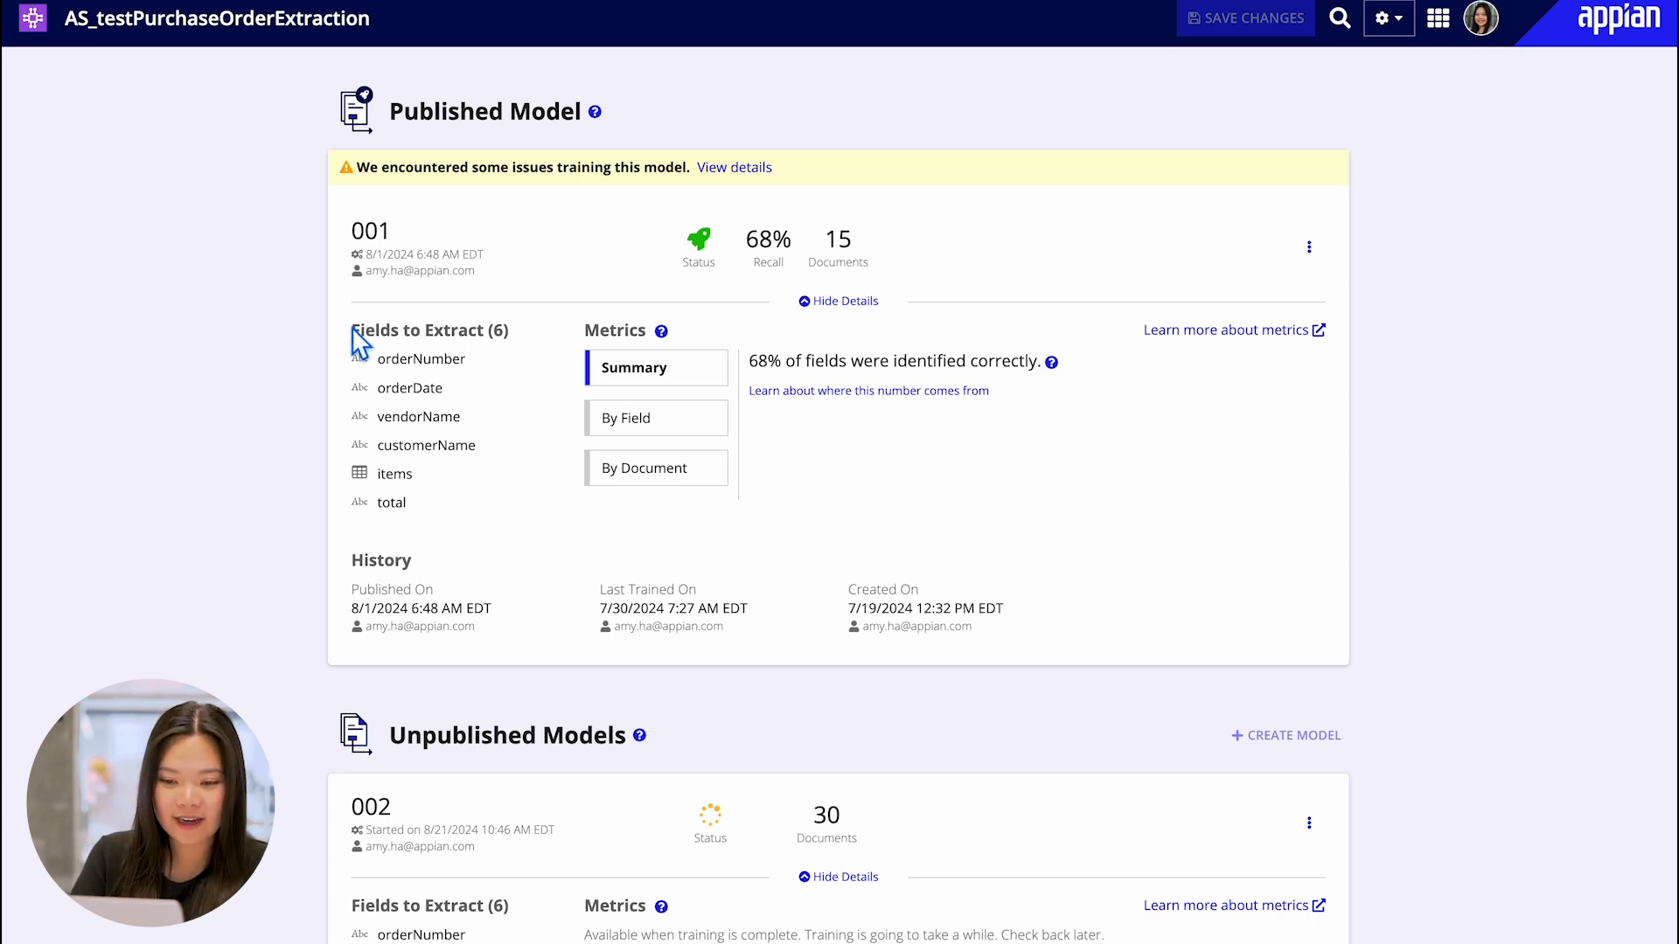
pyautogui.moveTo(521, 478)
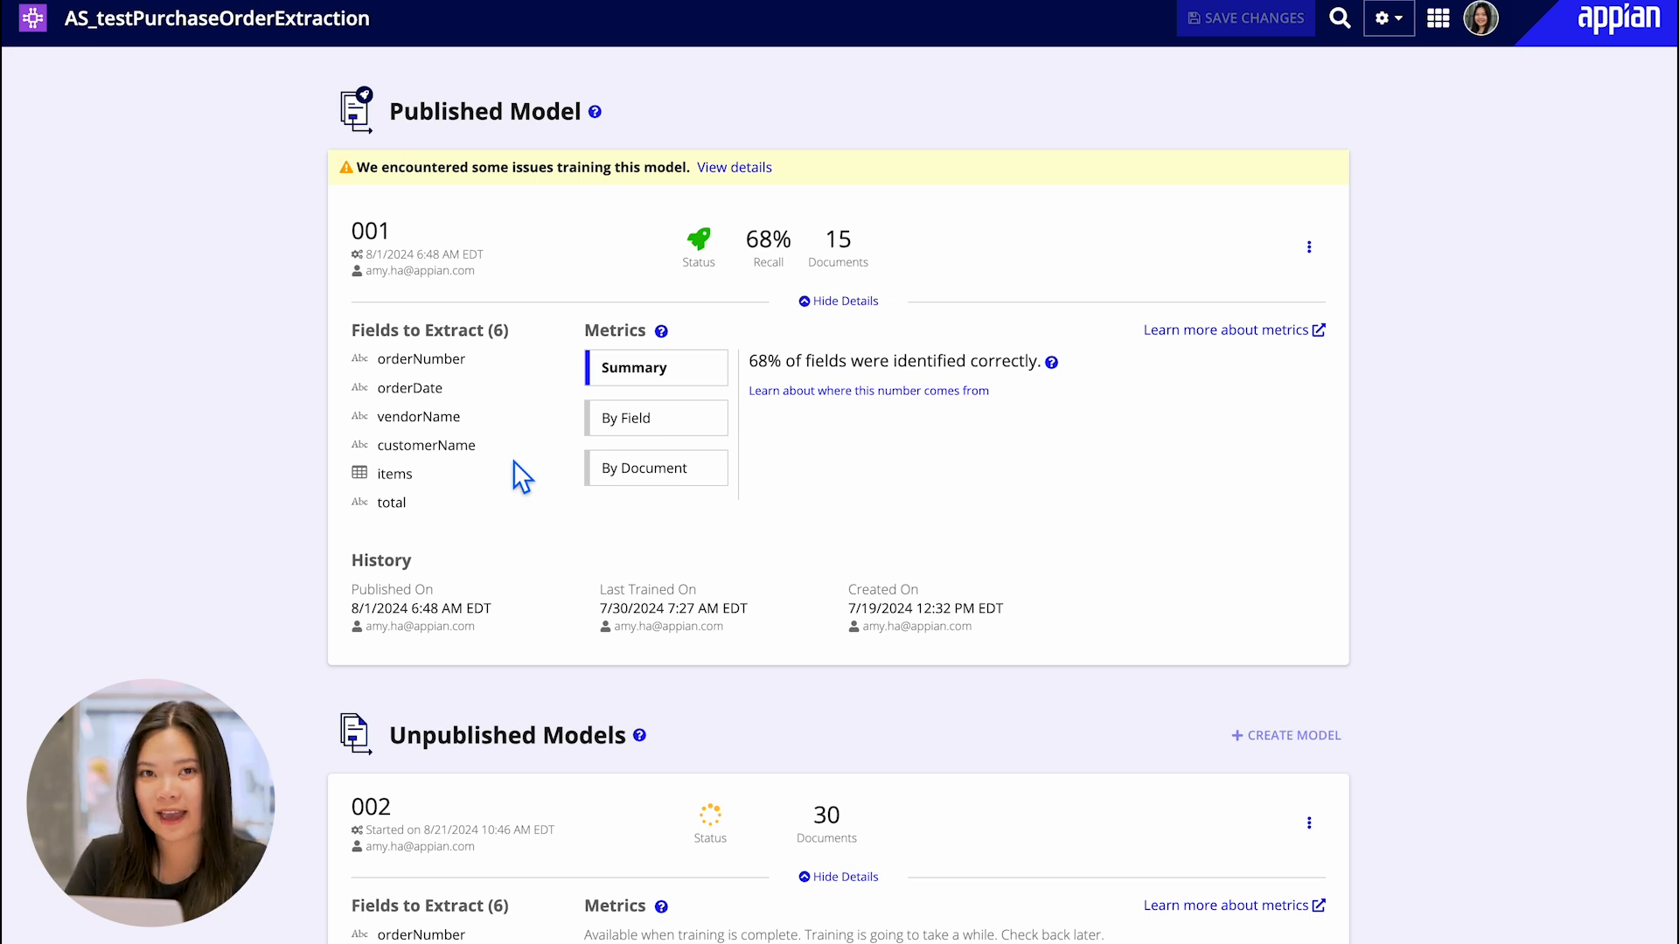
pyautogui.moveTo(755, 450)
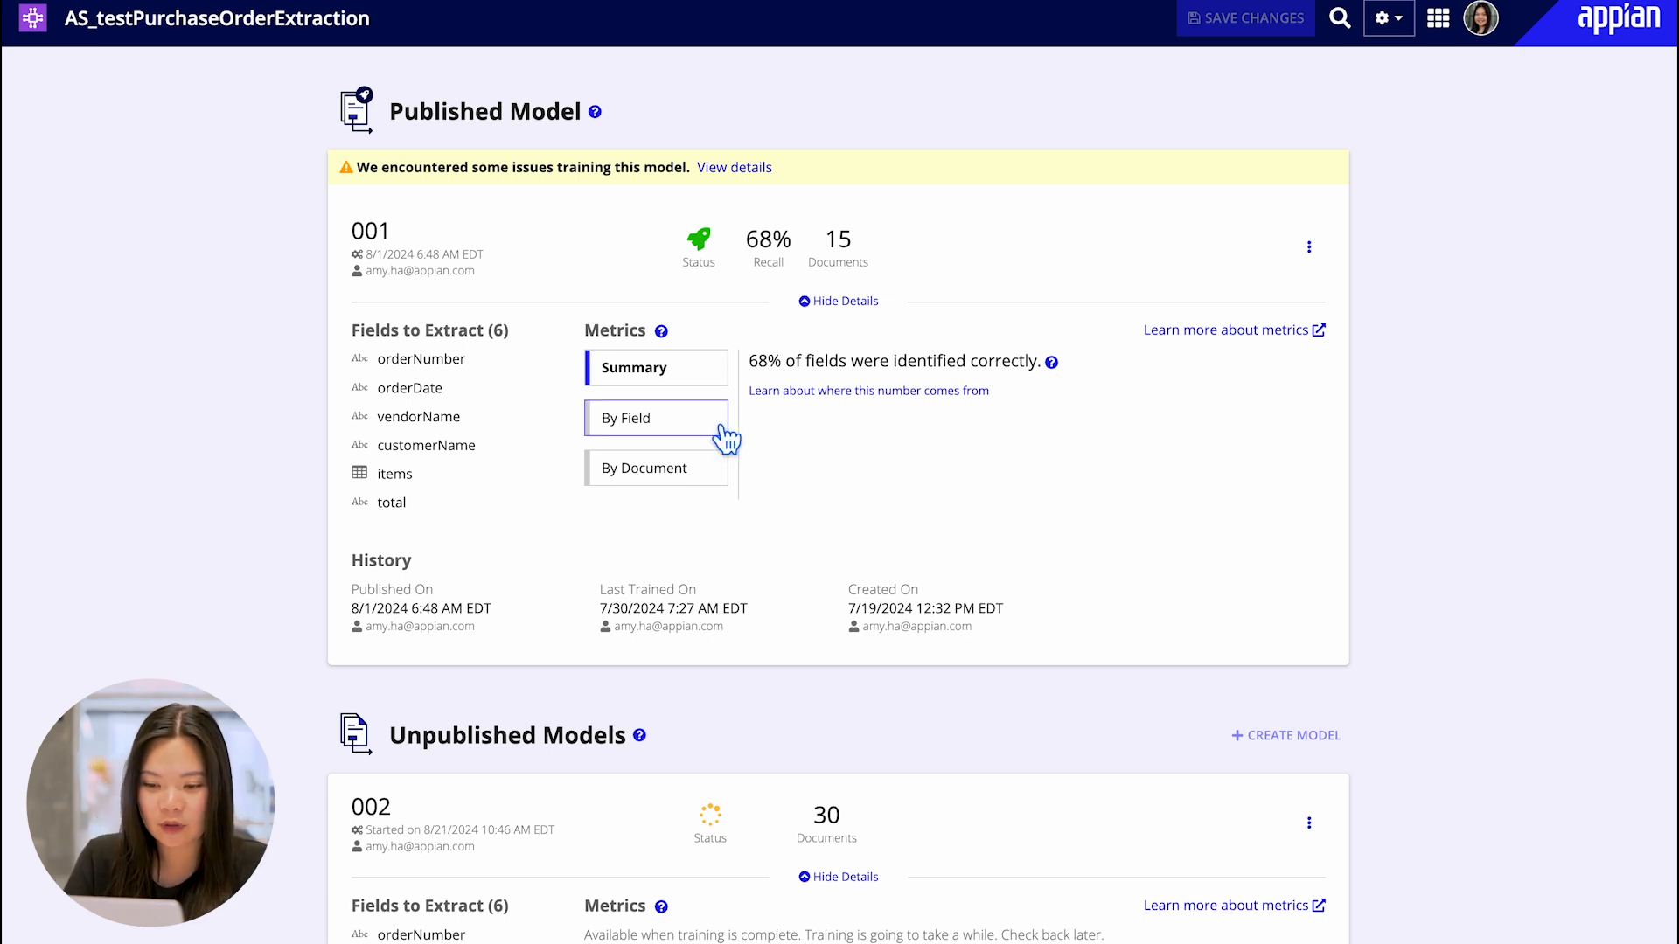
pyautogui.click(656, 418)
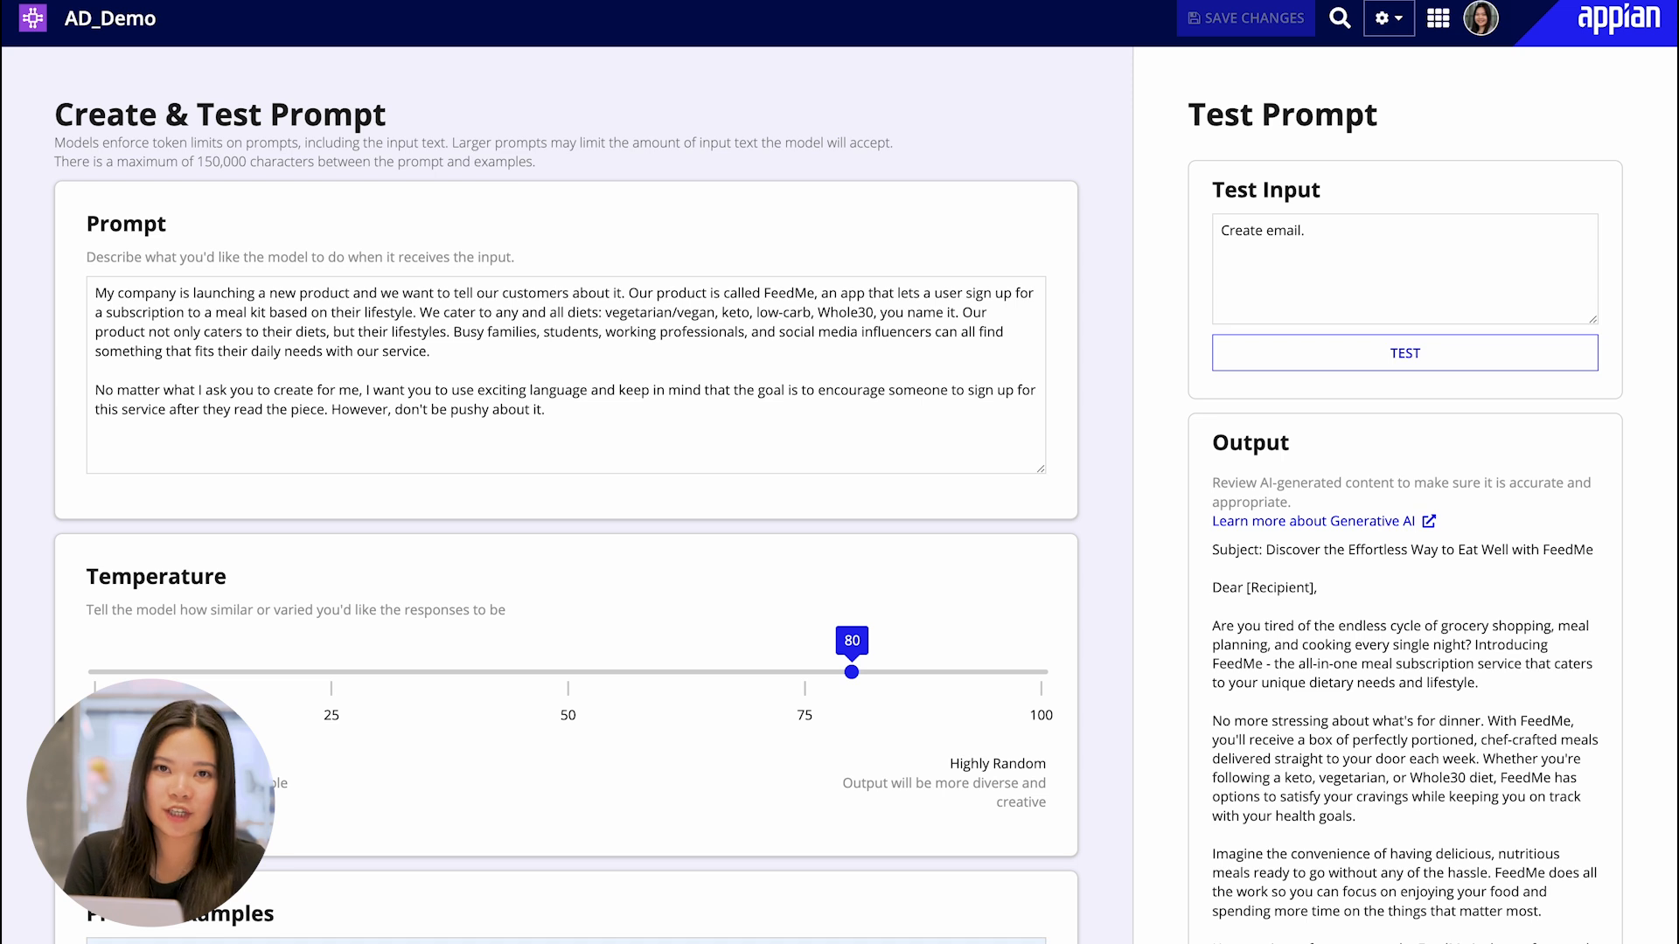
# - Set the prompt skill's temperature to 80 and review the sample FeedMe sign-up email output
pyautogui.click(564, 375)
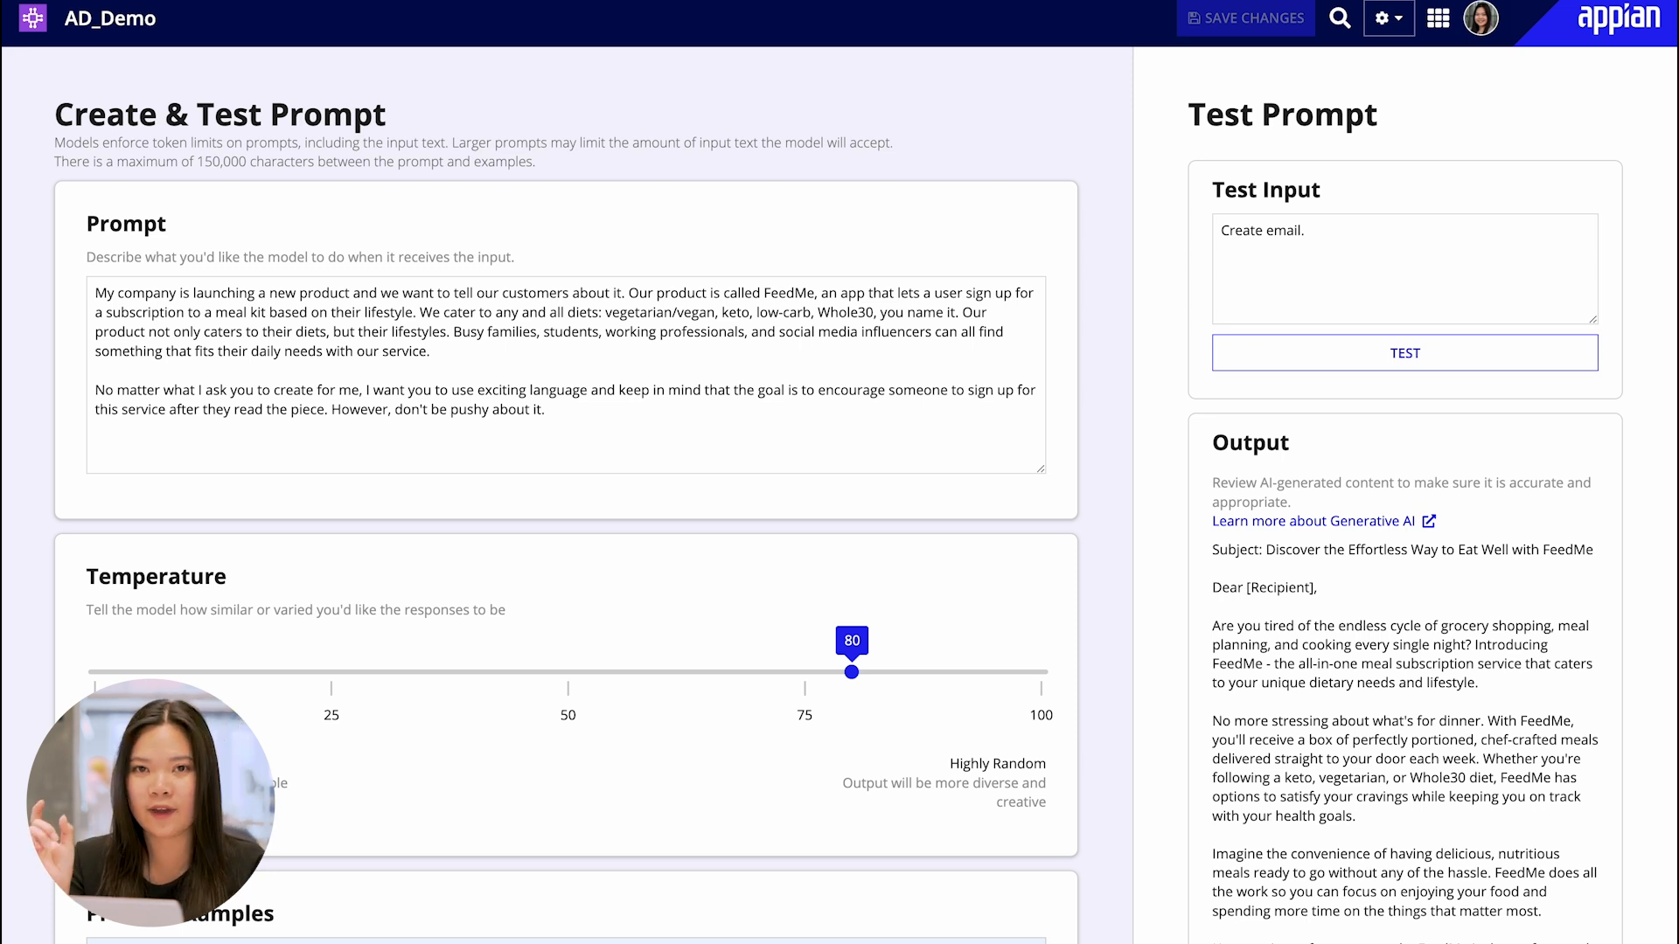
pyautogui.moveTo(1091, 428)
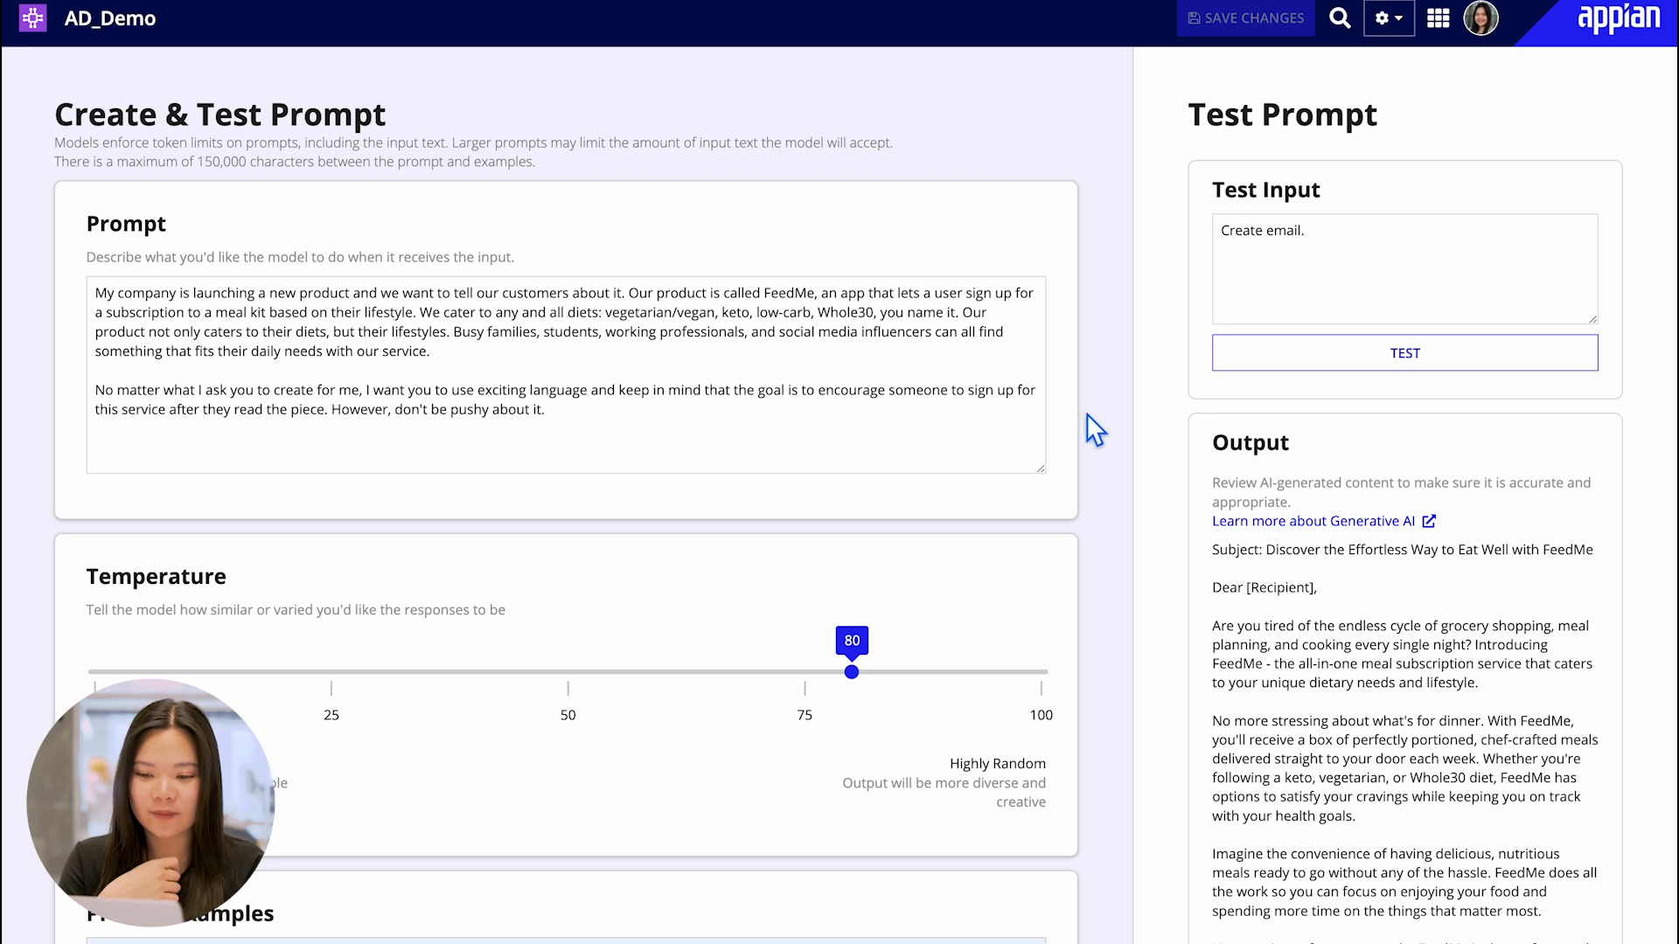
pyautogui.scroll(-3)
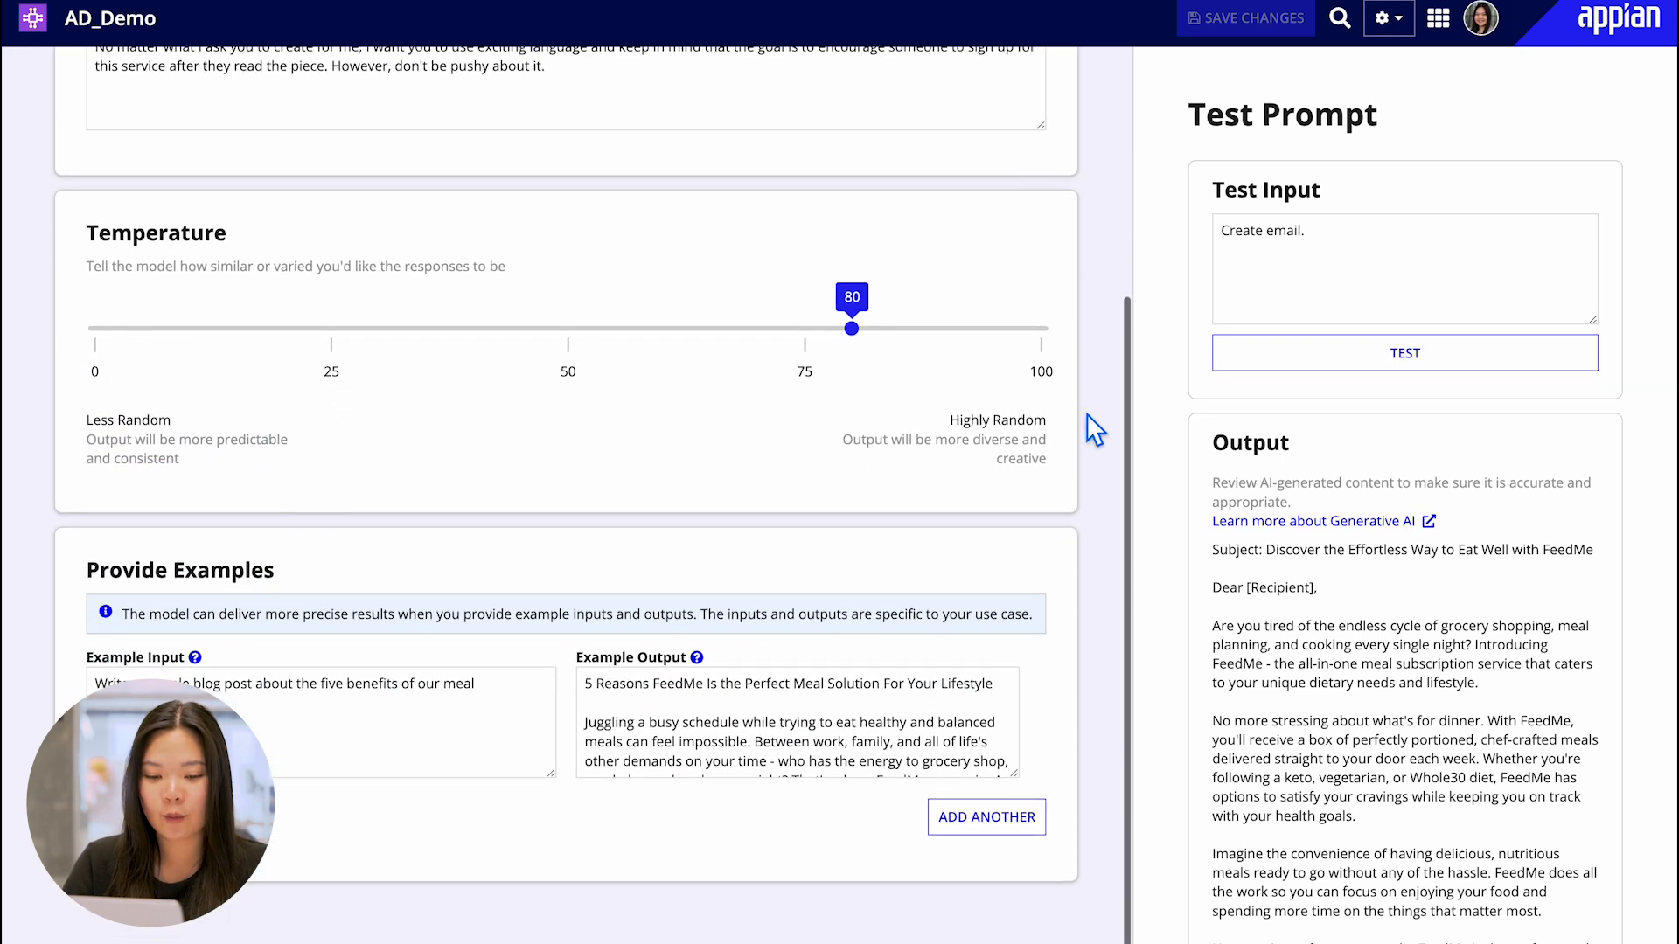
pyautogui.scroll(3)
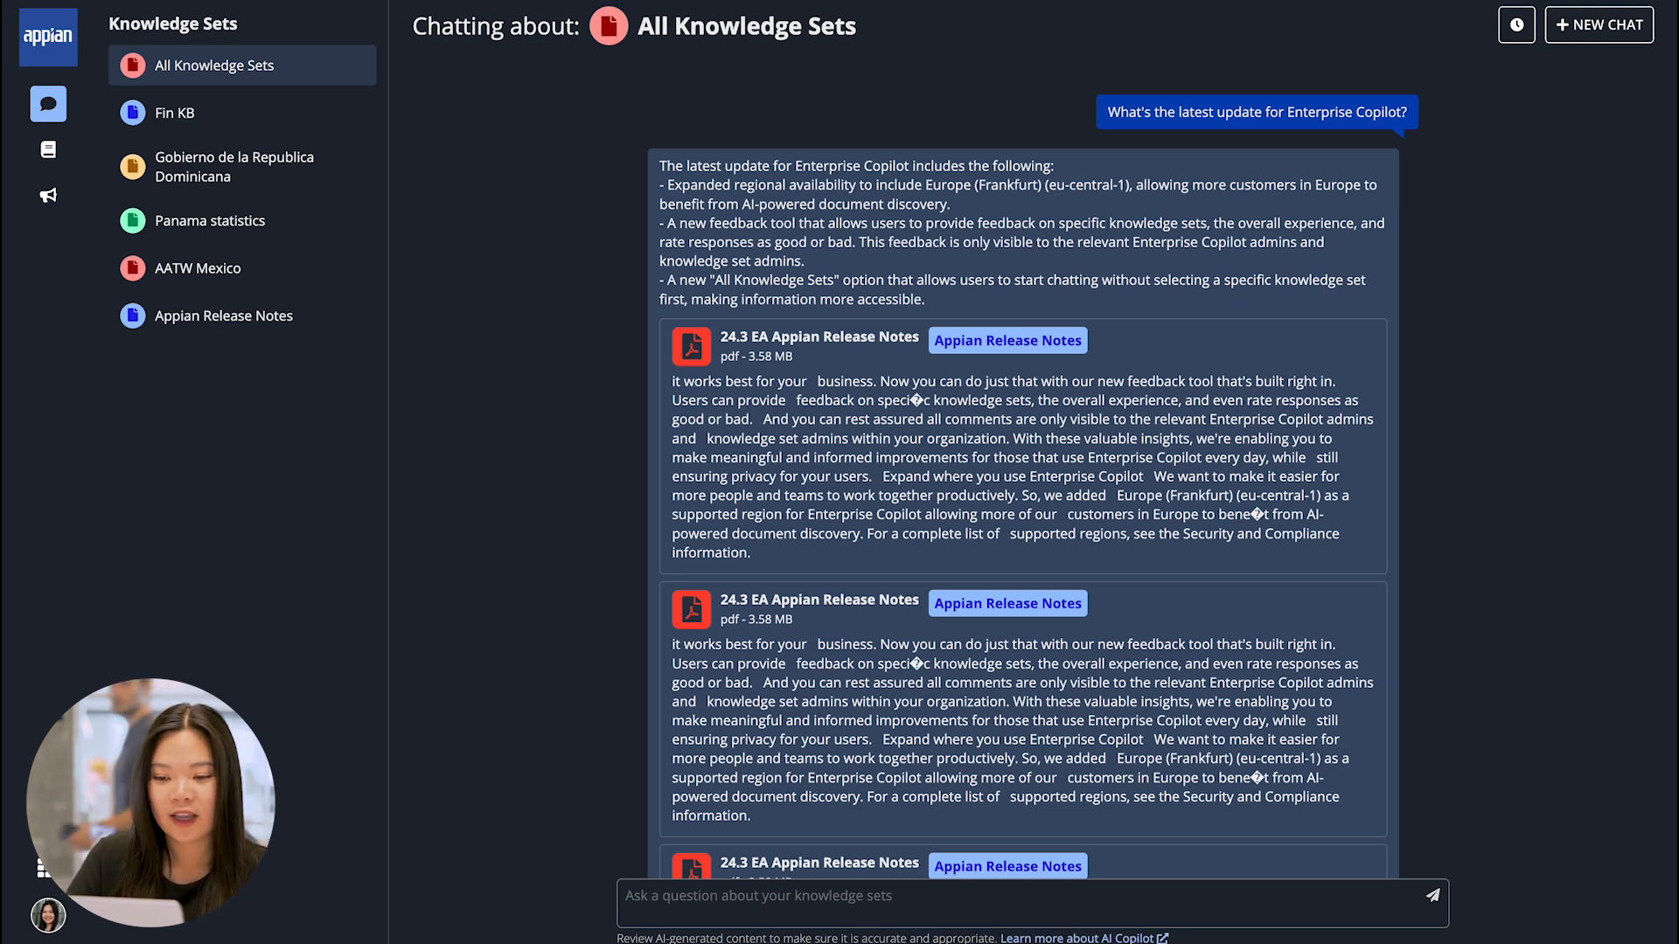
pyautogui.moveTo(1247, 312)
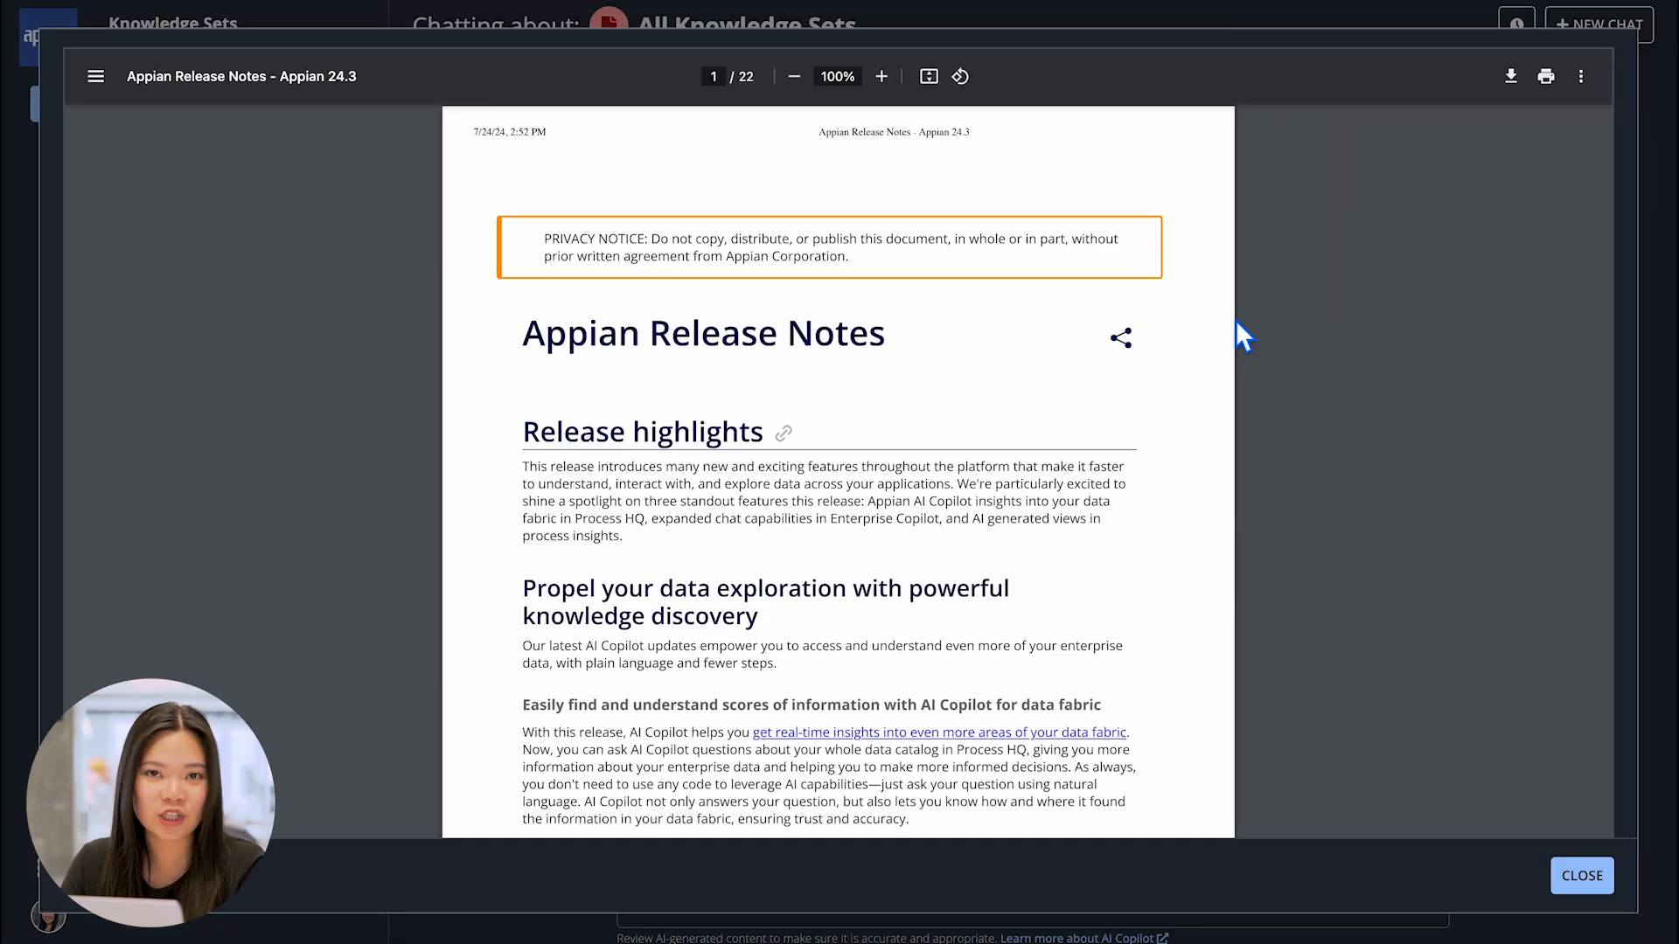
pyautogui.click(1582, 874)
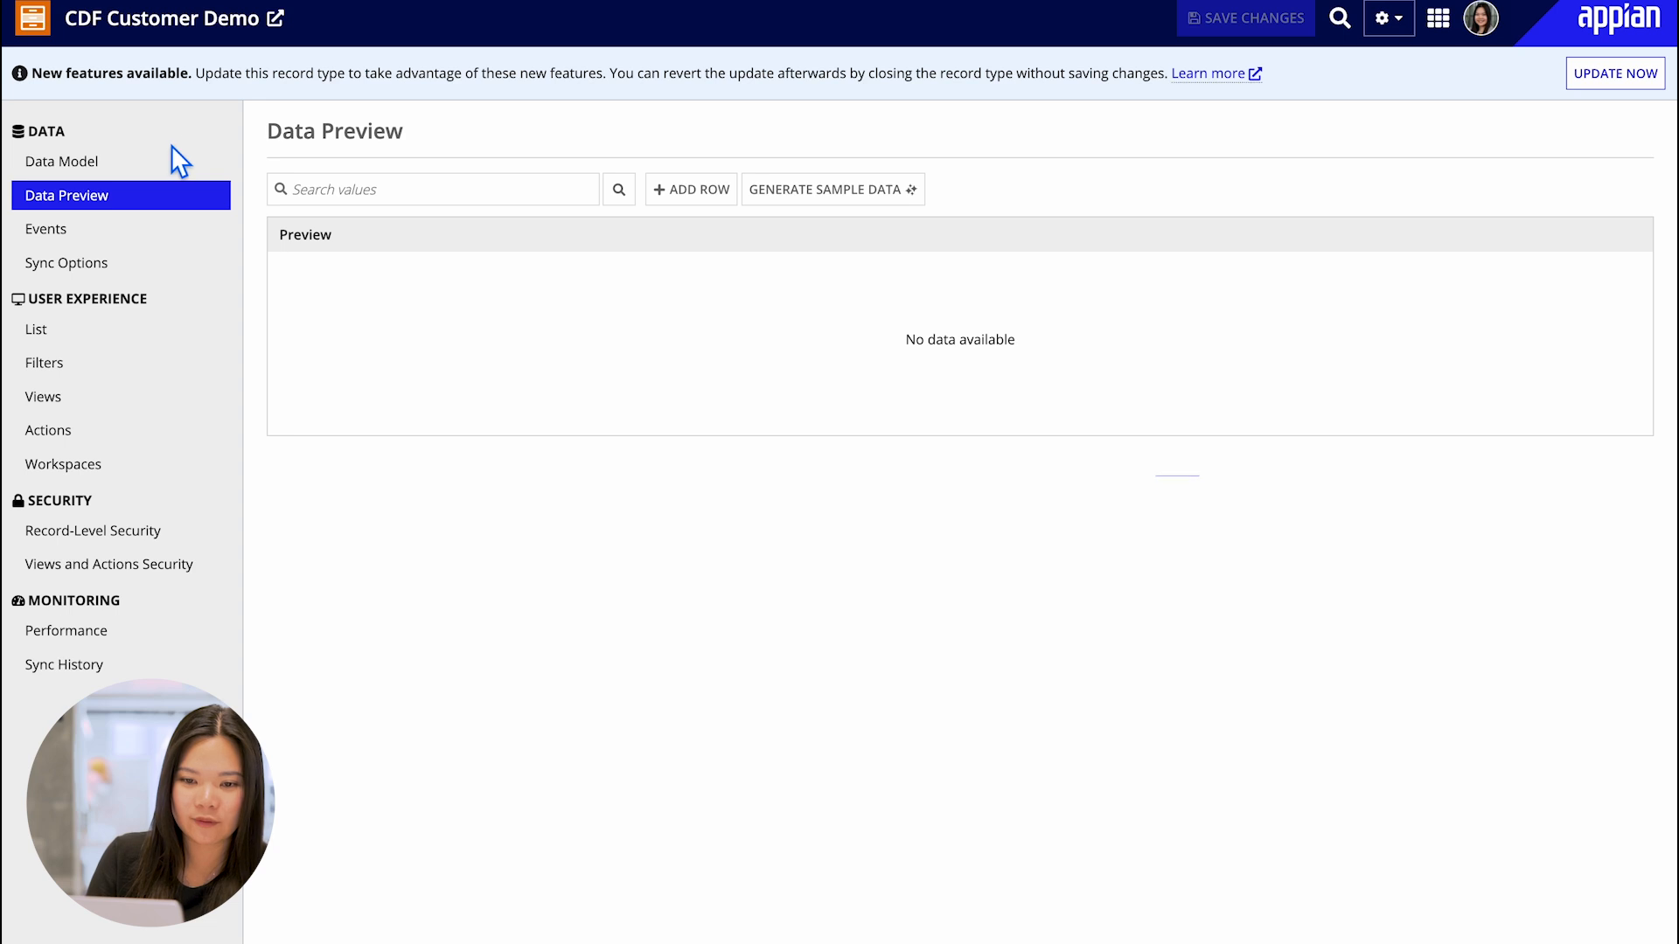
# - View the nine fields in CDF Customer Demo's data model, then return to its data preview
pyautogui.click(61, 162)
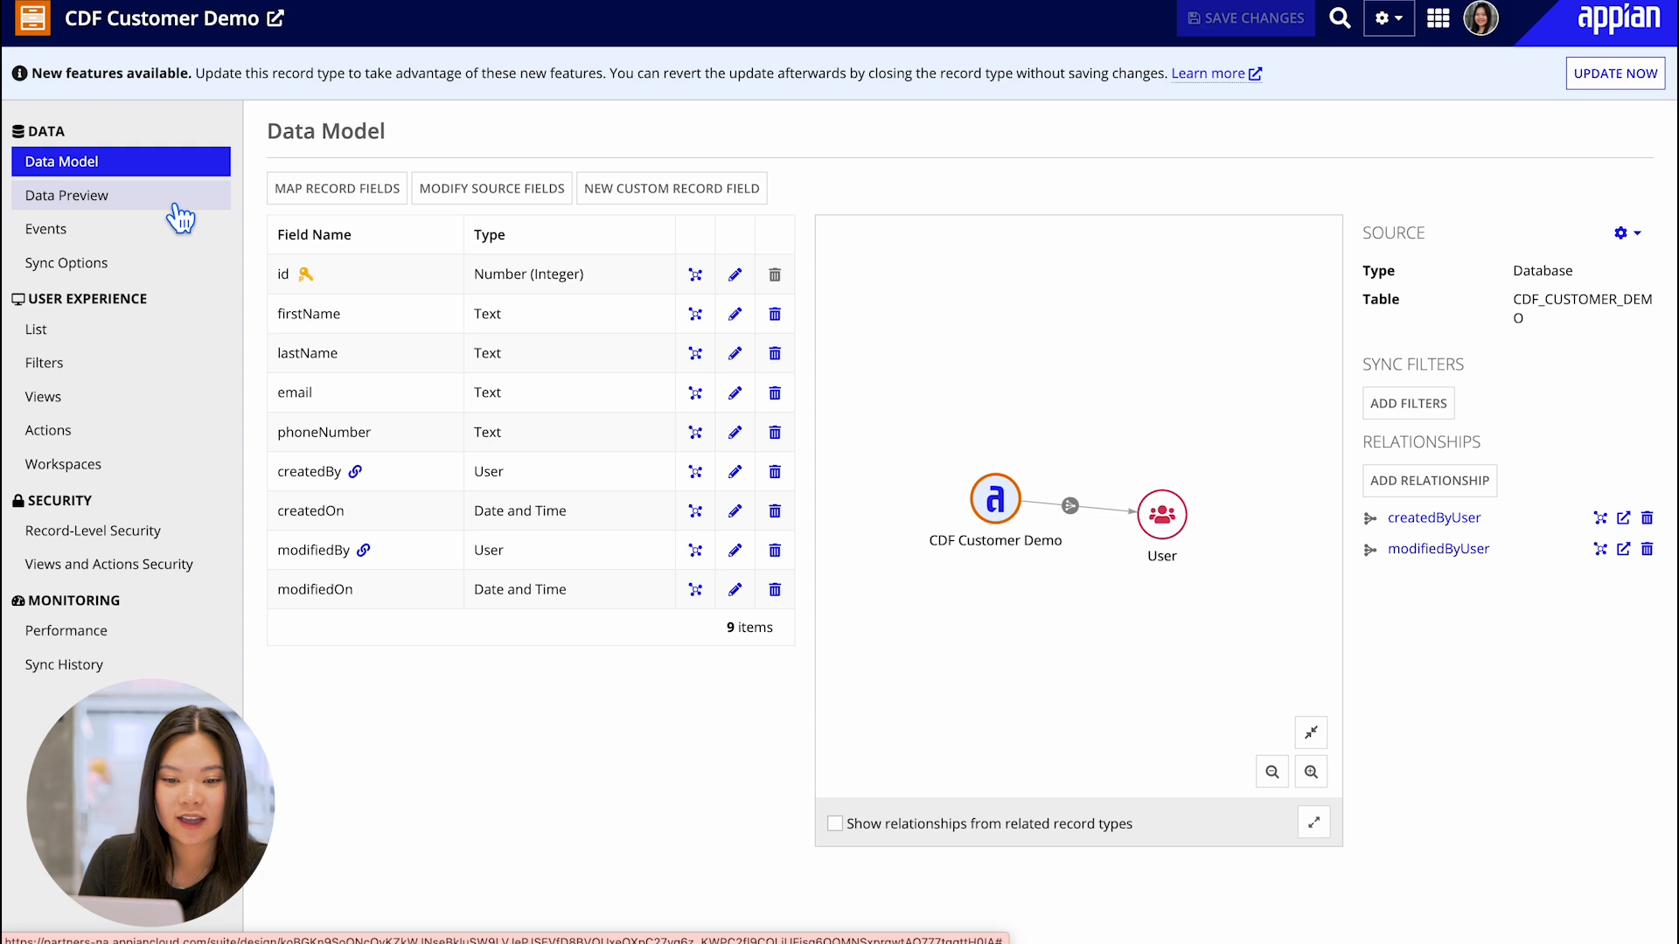
pyautogui.click(66, 195)
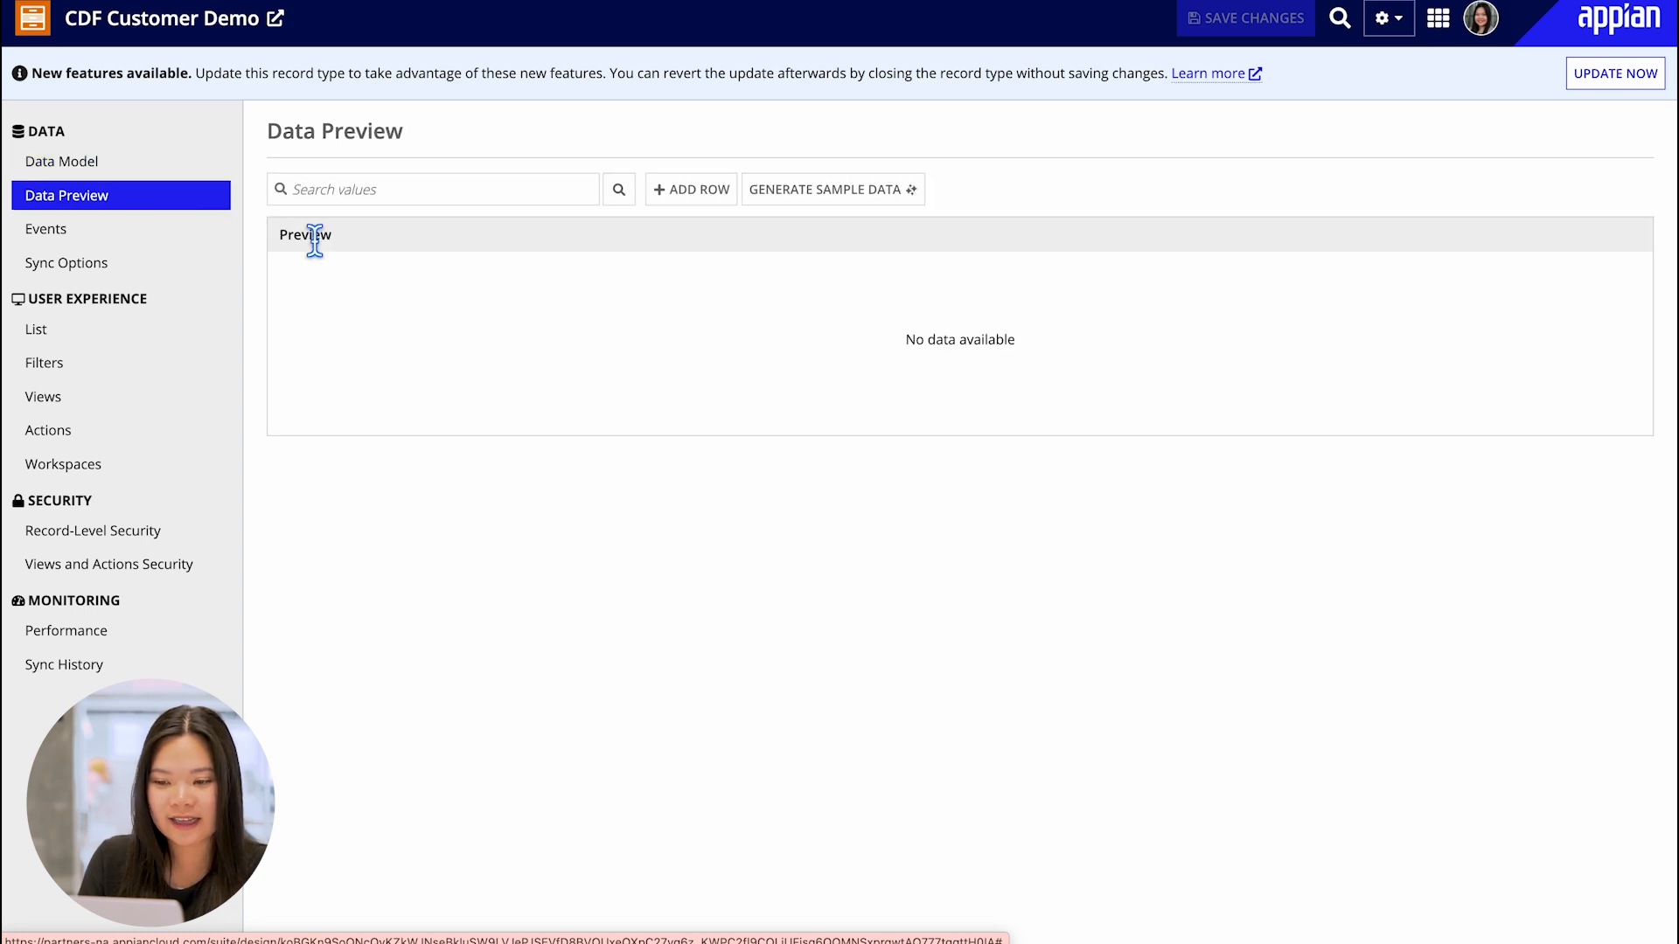
pyautogui.moveTo(787, 219)
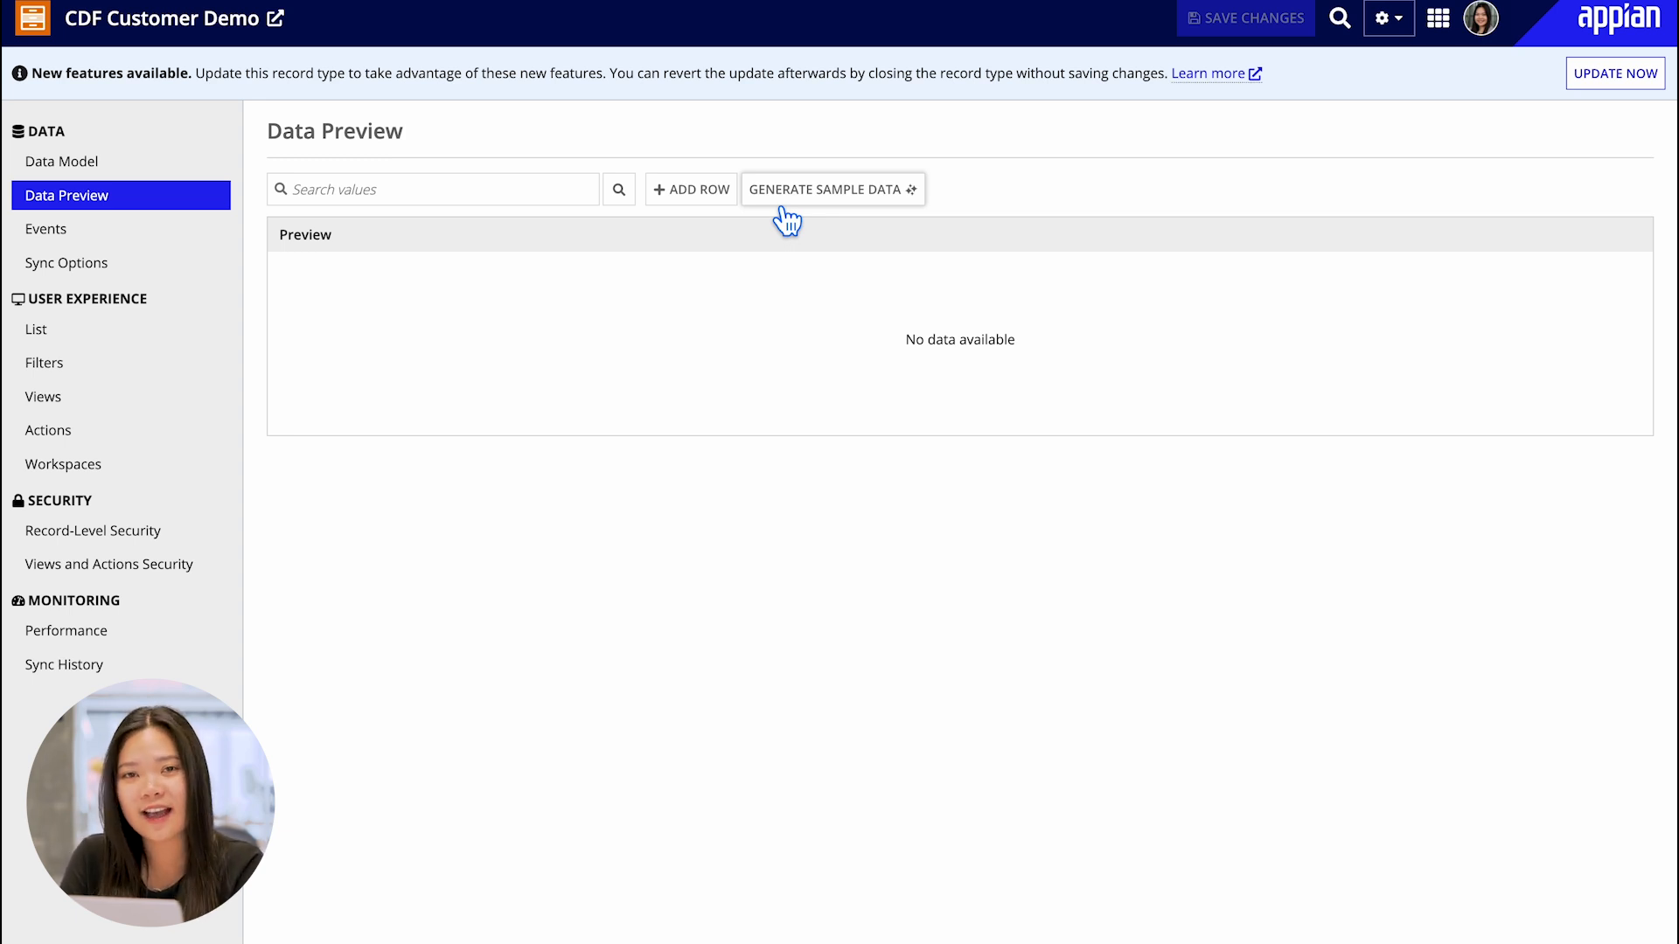
pyautogui.click(832, 190)
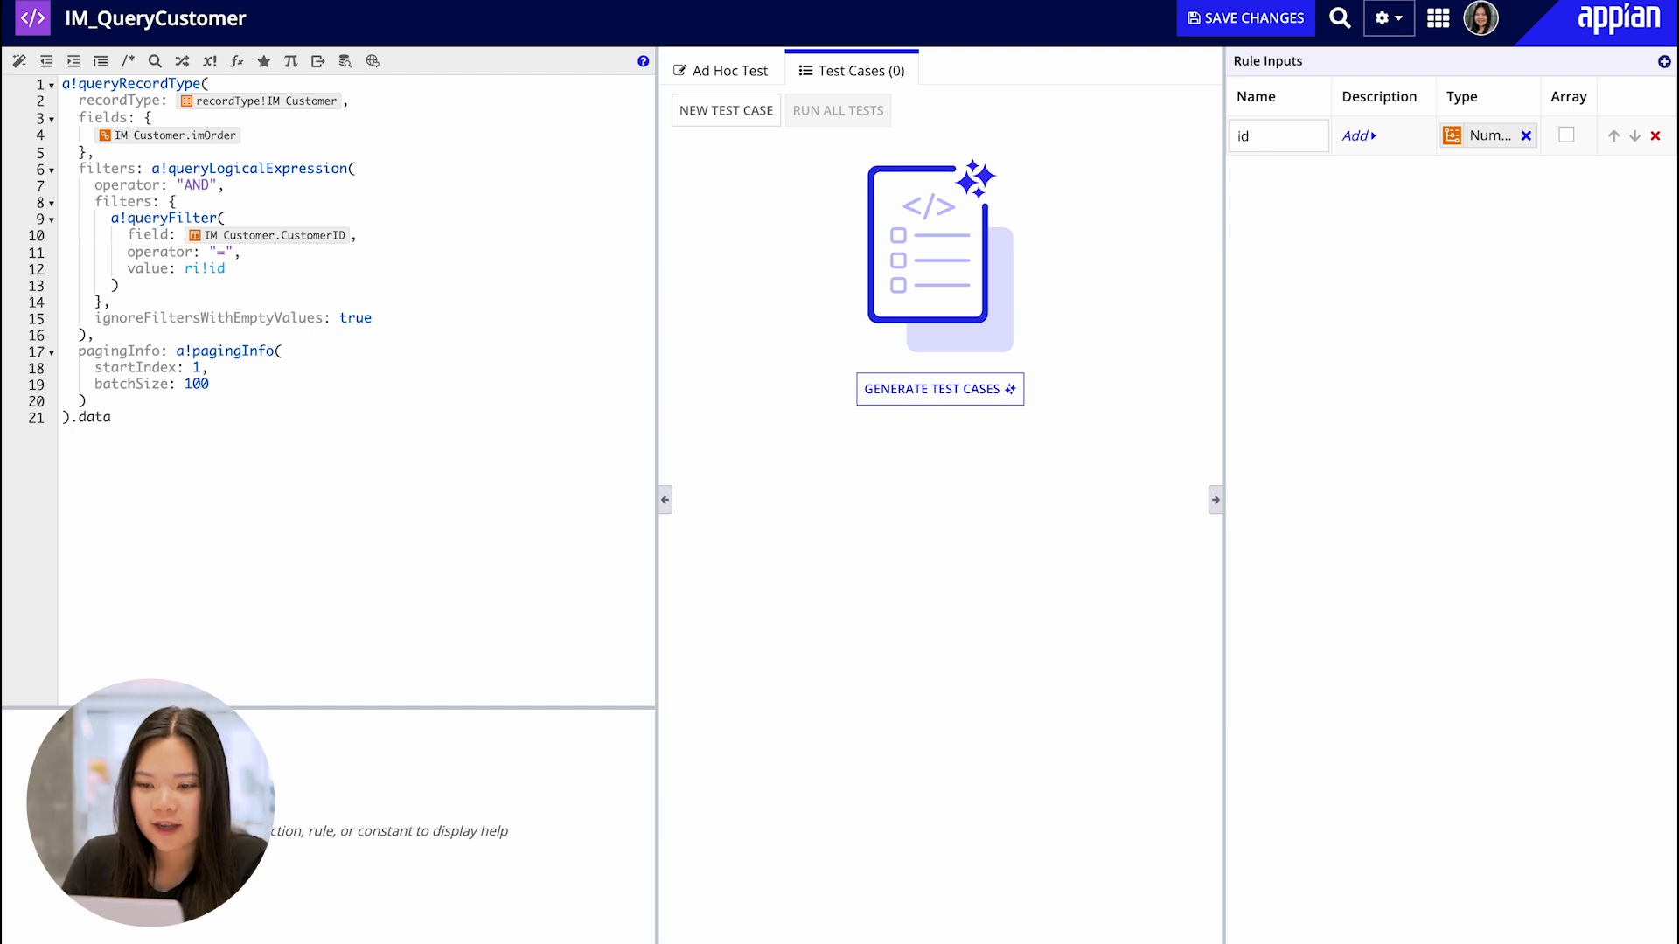
pyautogui.moveTo(1168, 159)
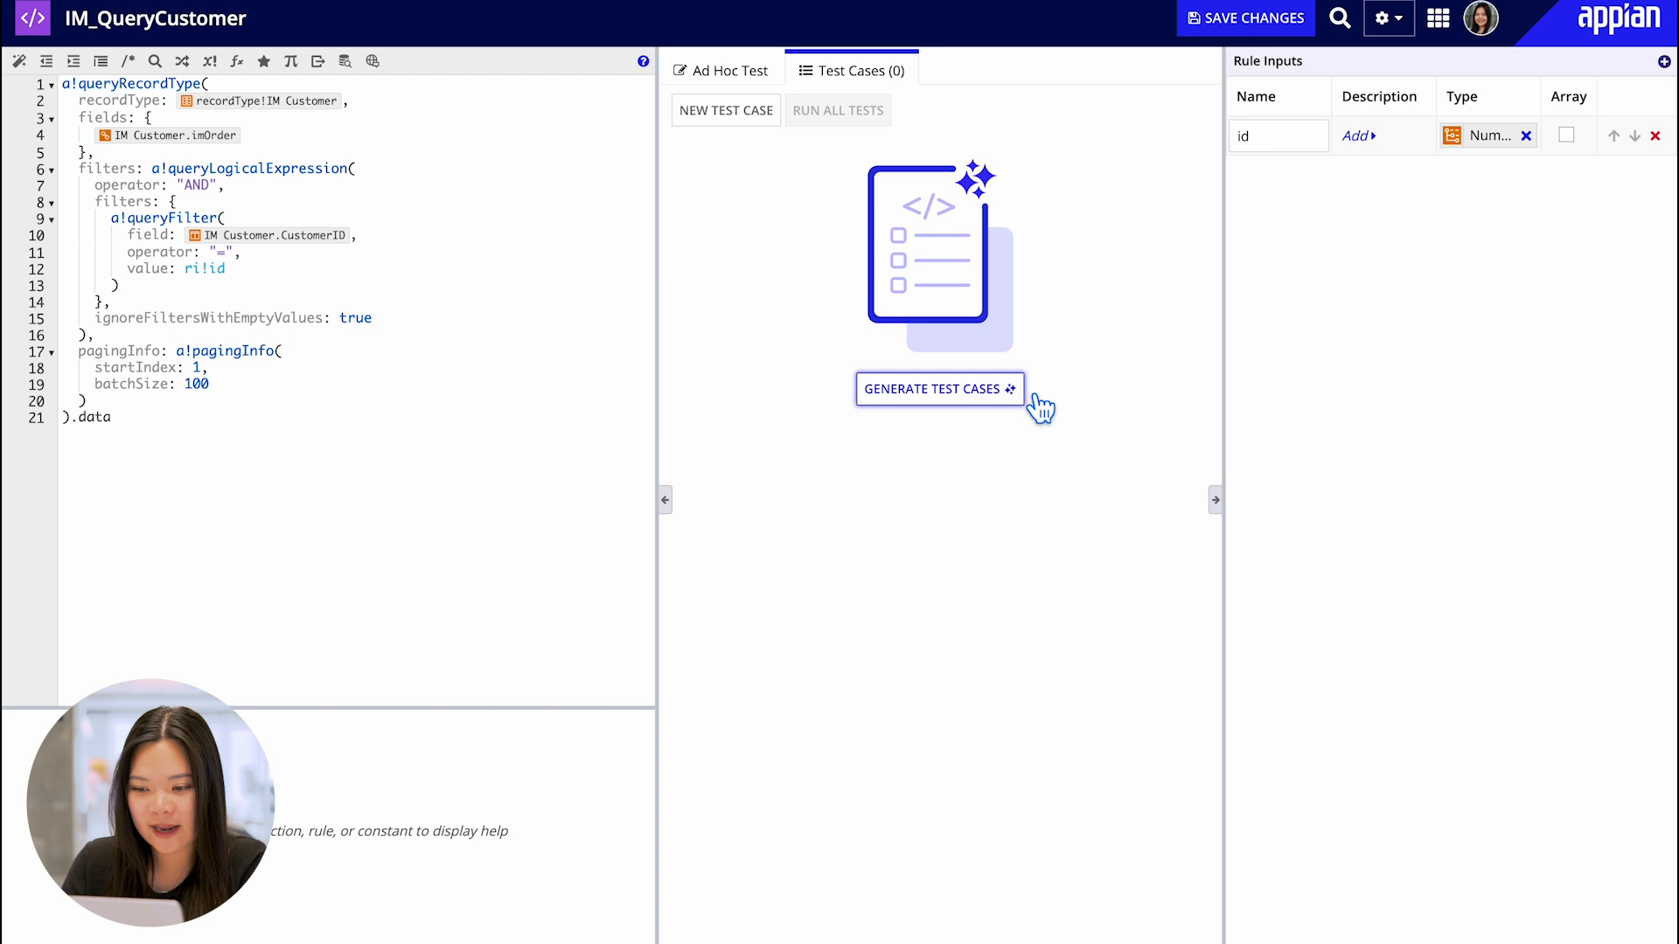
# - Generate AI test cases for IM_QueryCustomer and add all eight passing cases to the rule
pyautogui.click(936, 388)
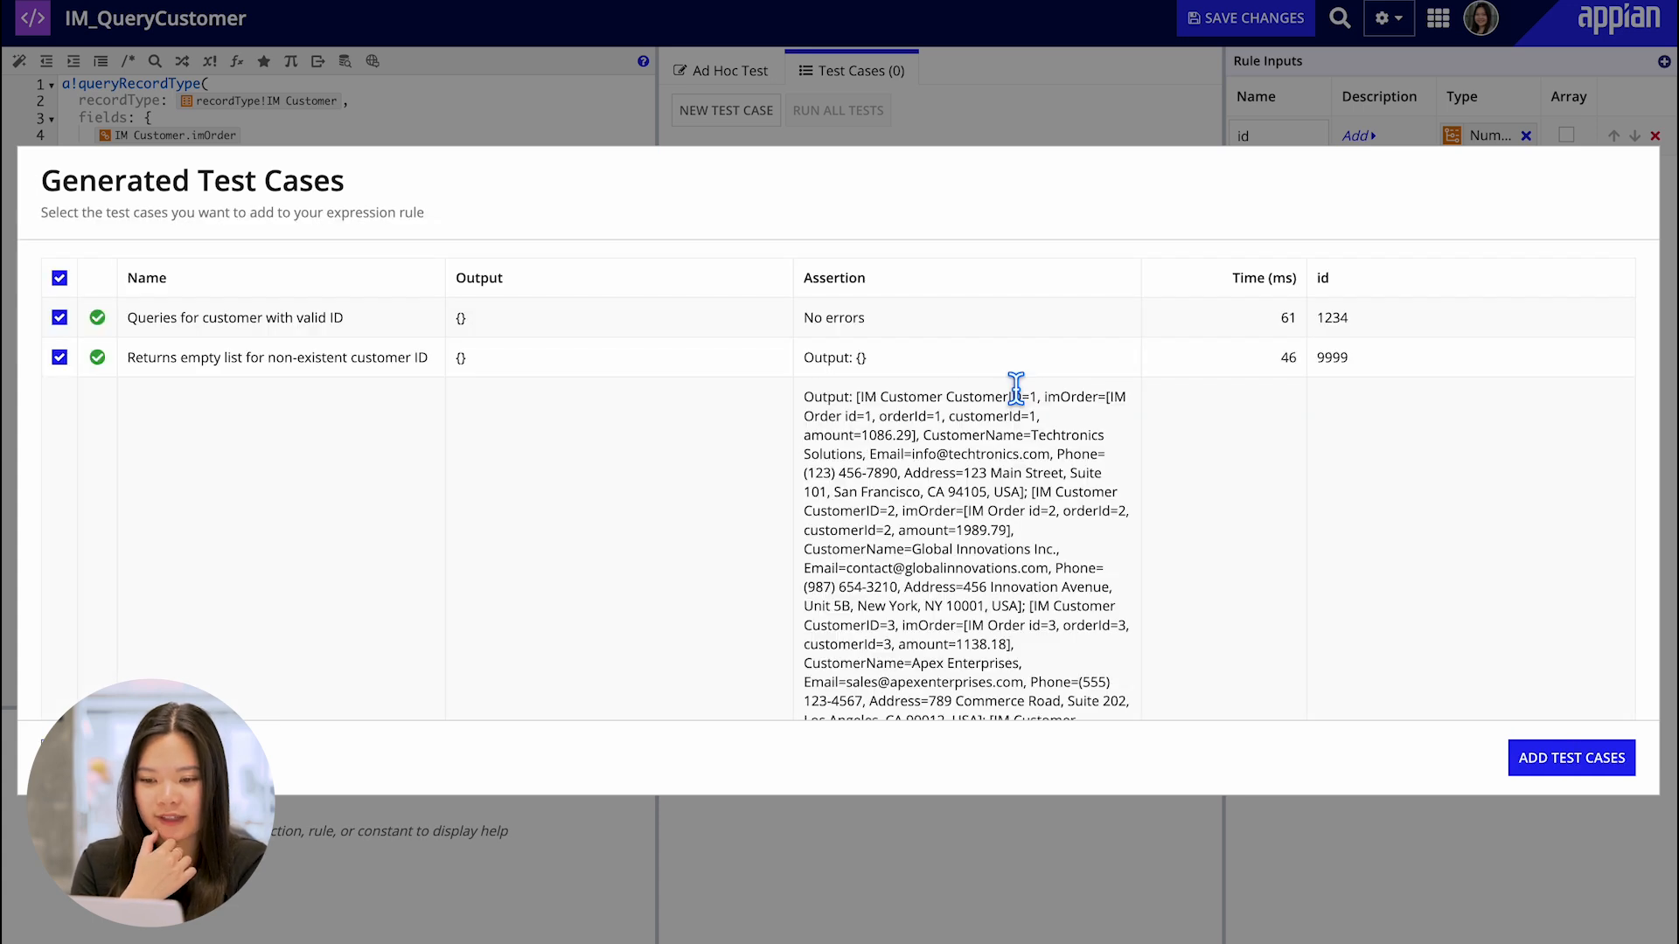
pyautogui.scroll(-3)
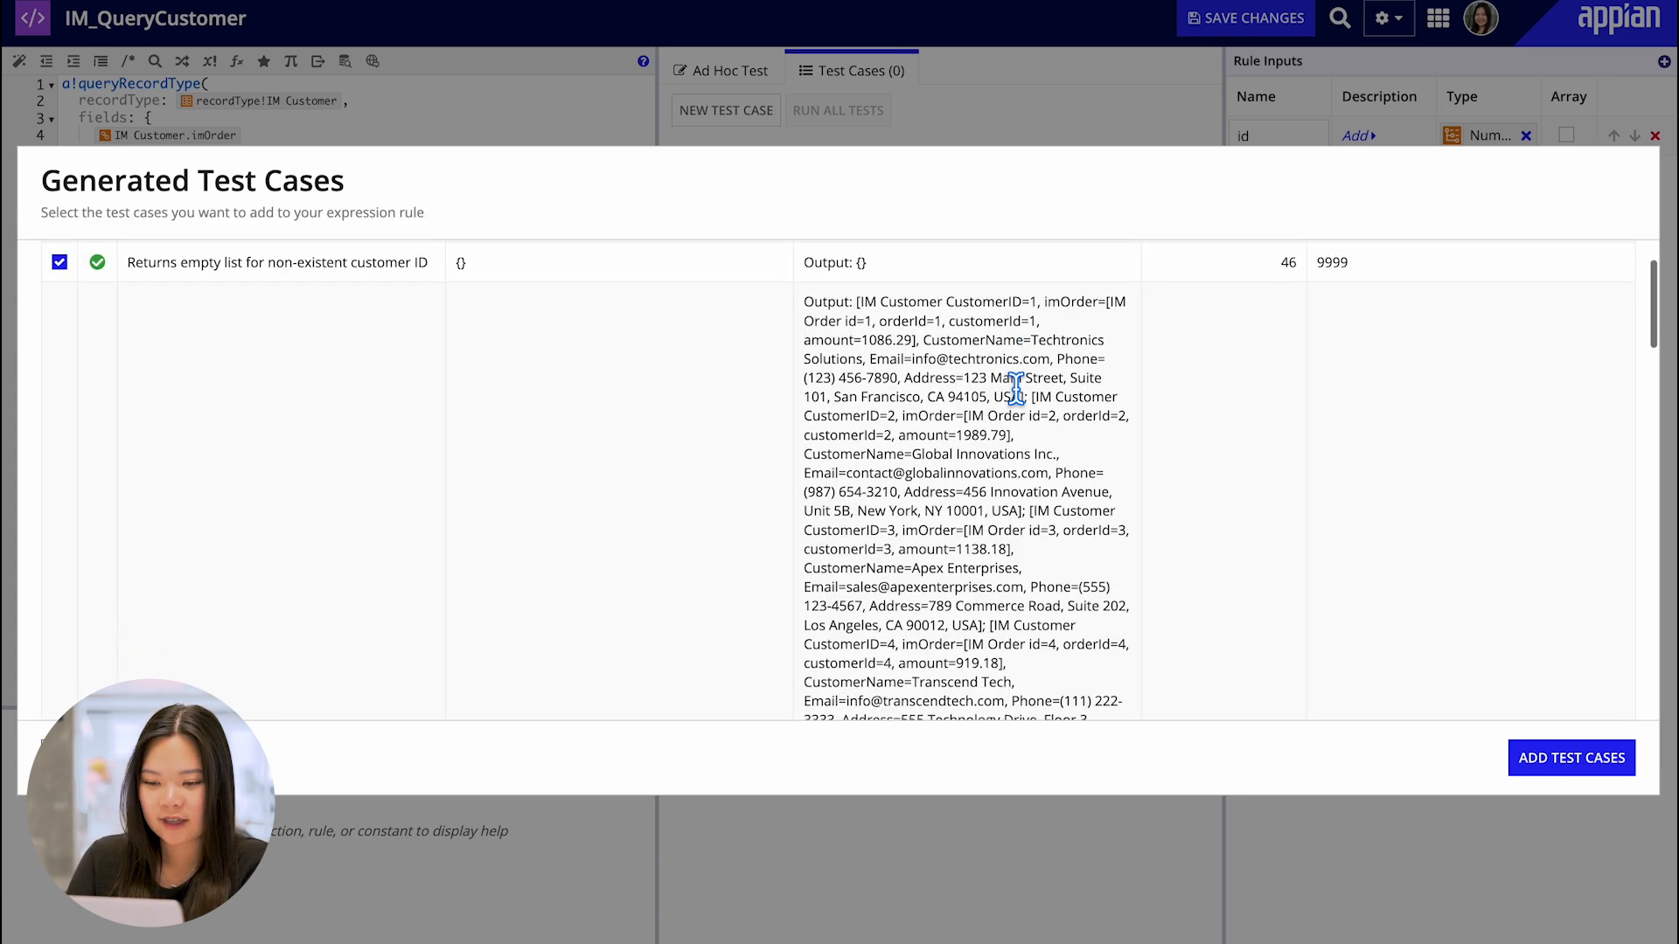
pyautogui.scroll(-3)
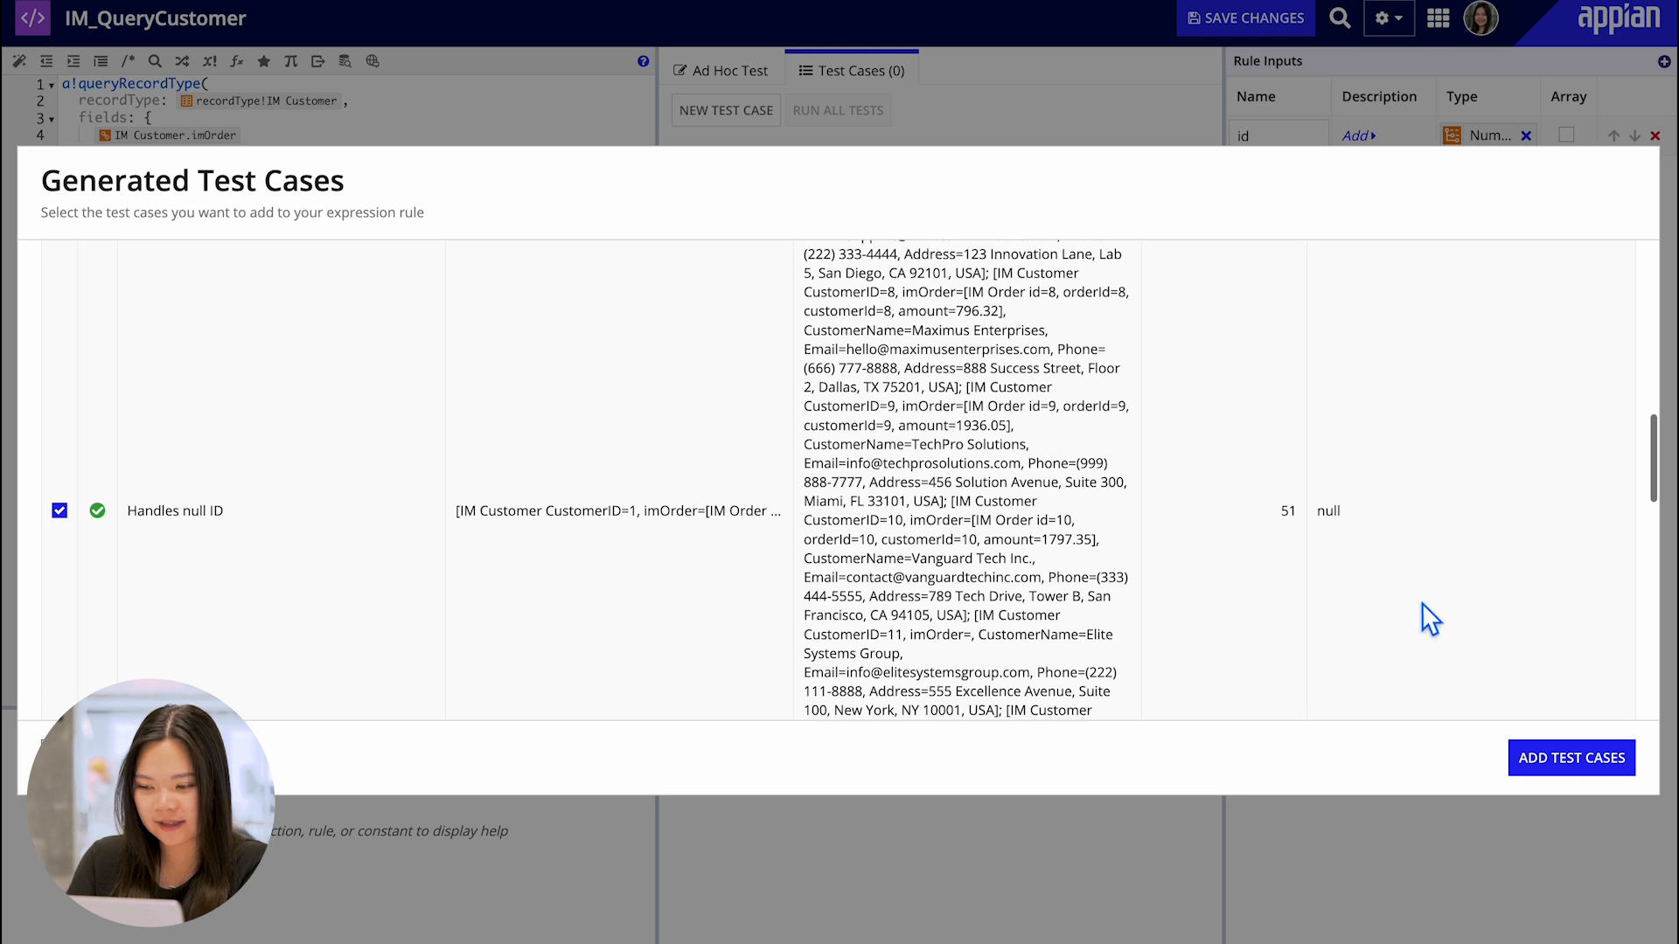
pyautogui.click(1570, 757)
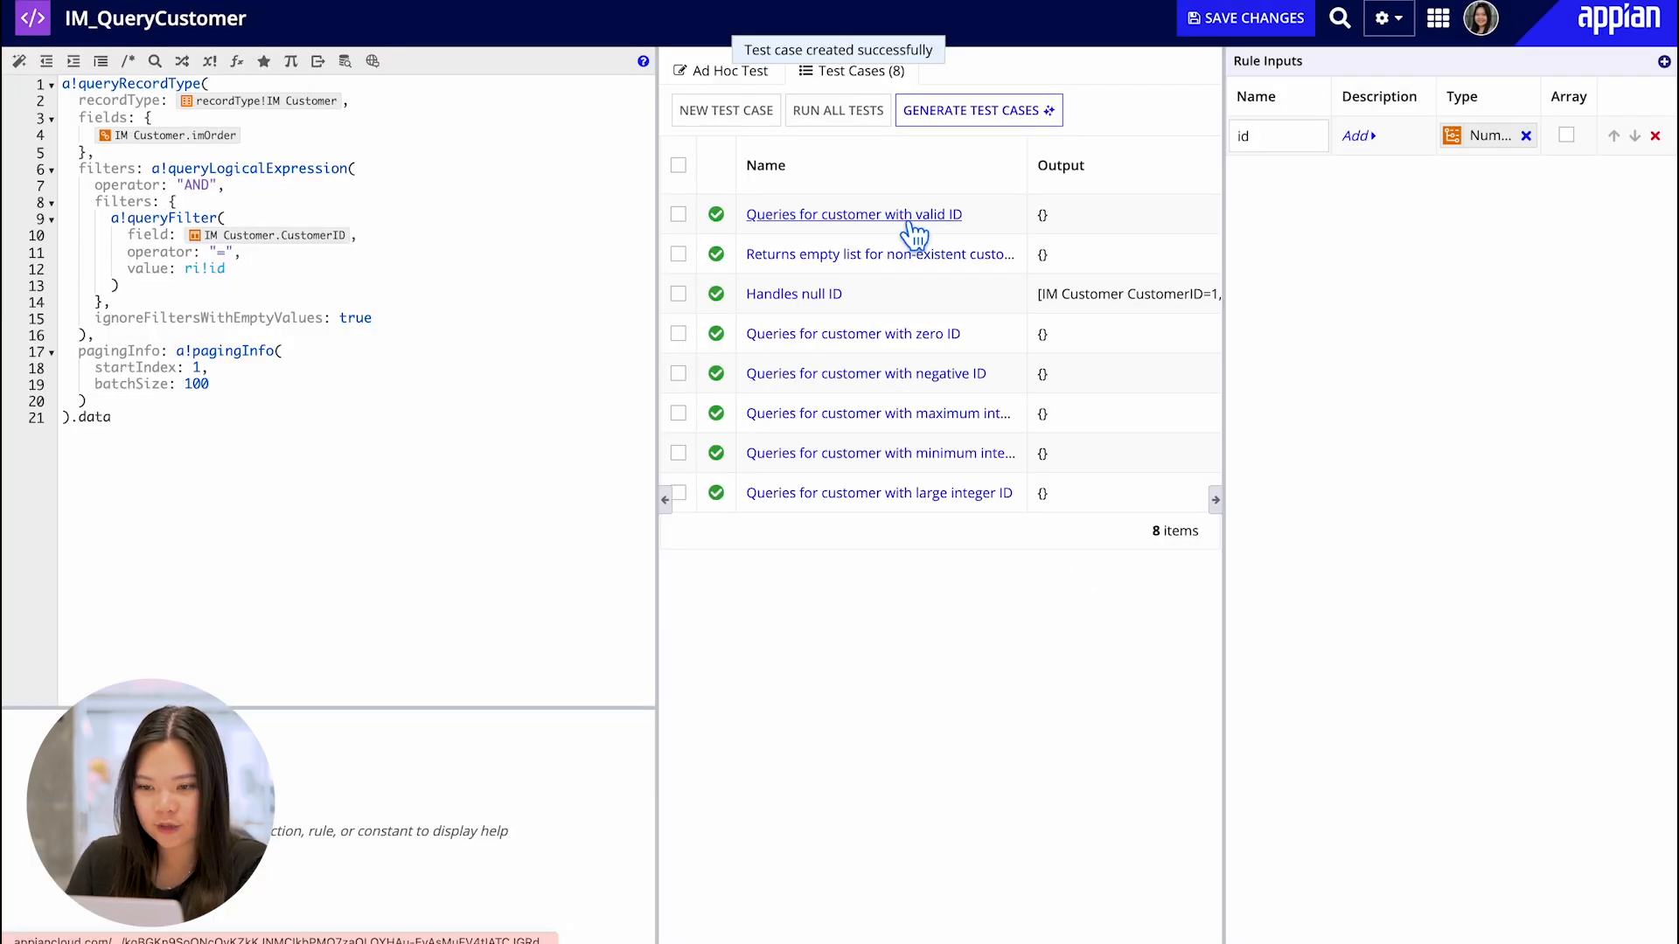
pyautogui.click(853, 214)
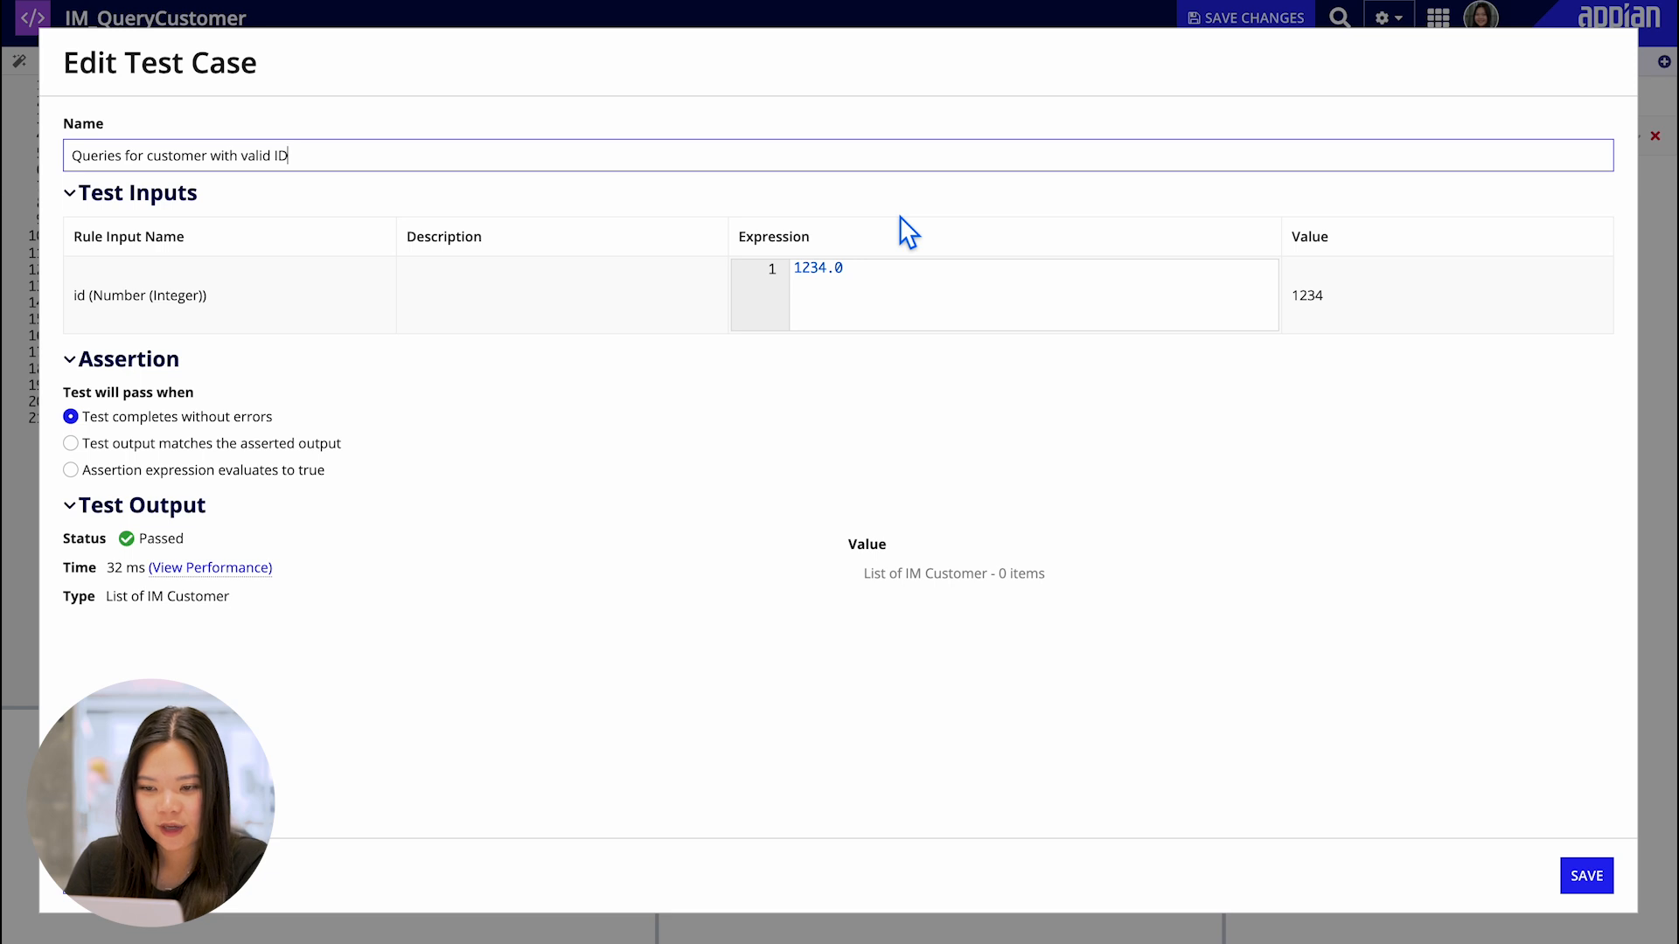
pyautogui.moveTo(871, 523)
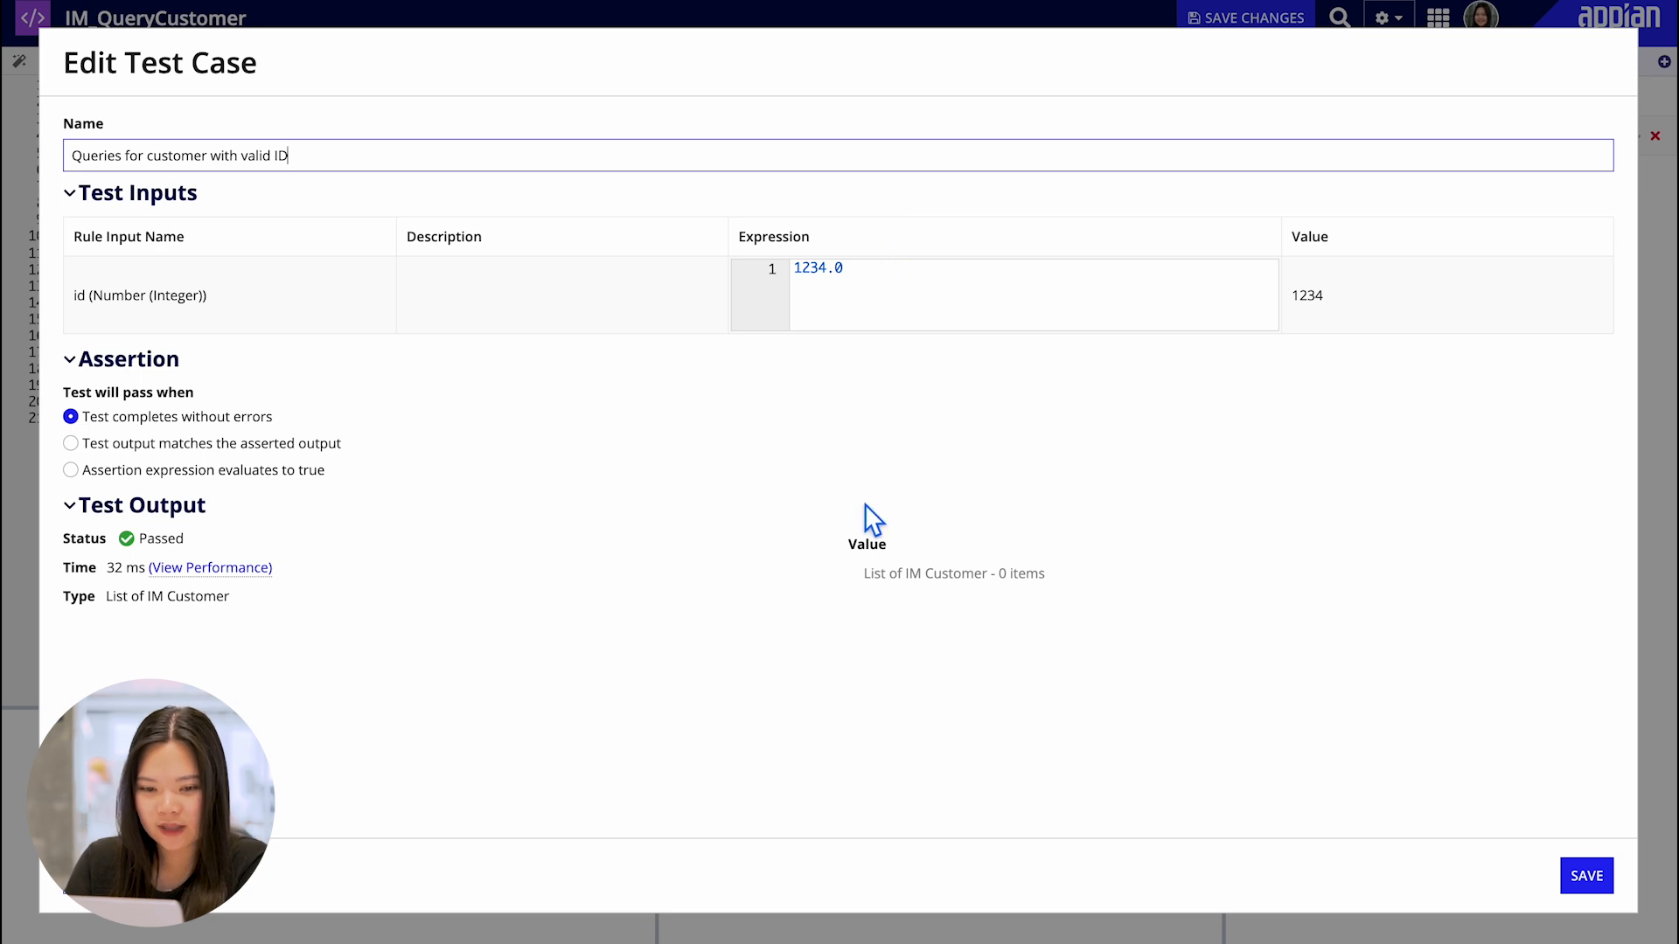
pyautogui.moveTo(854, 583)
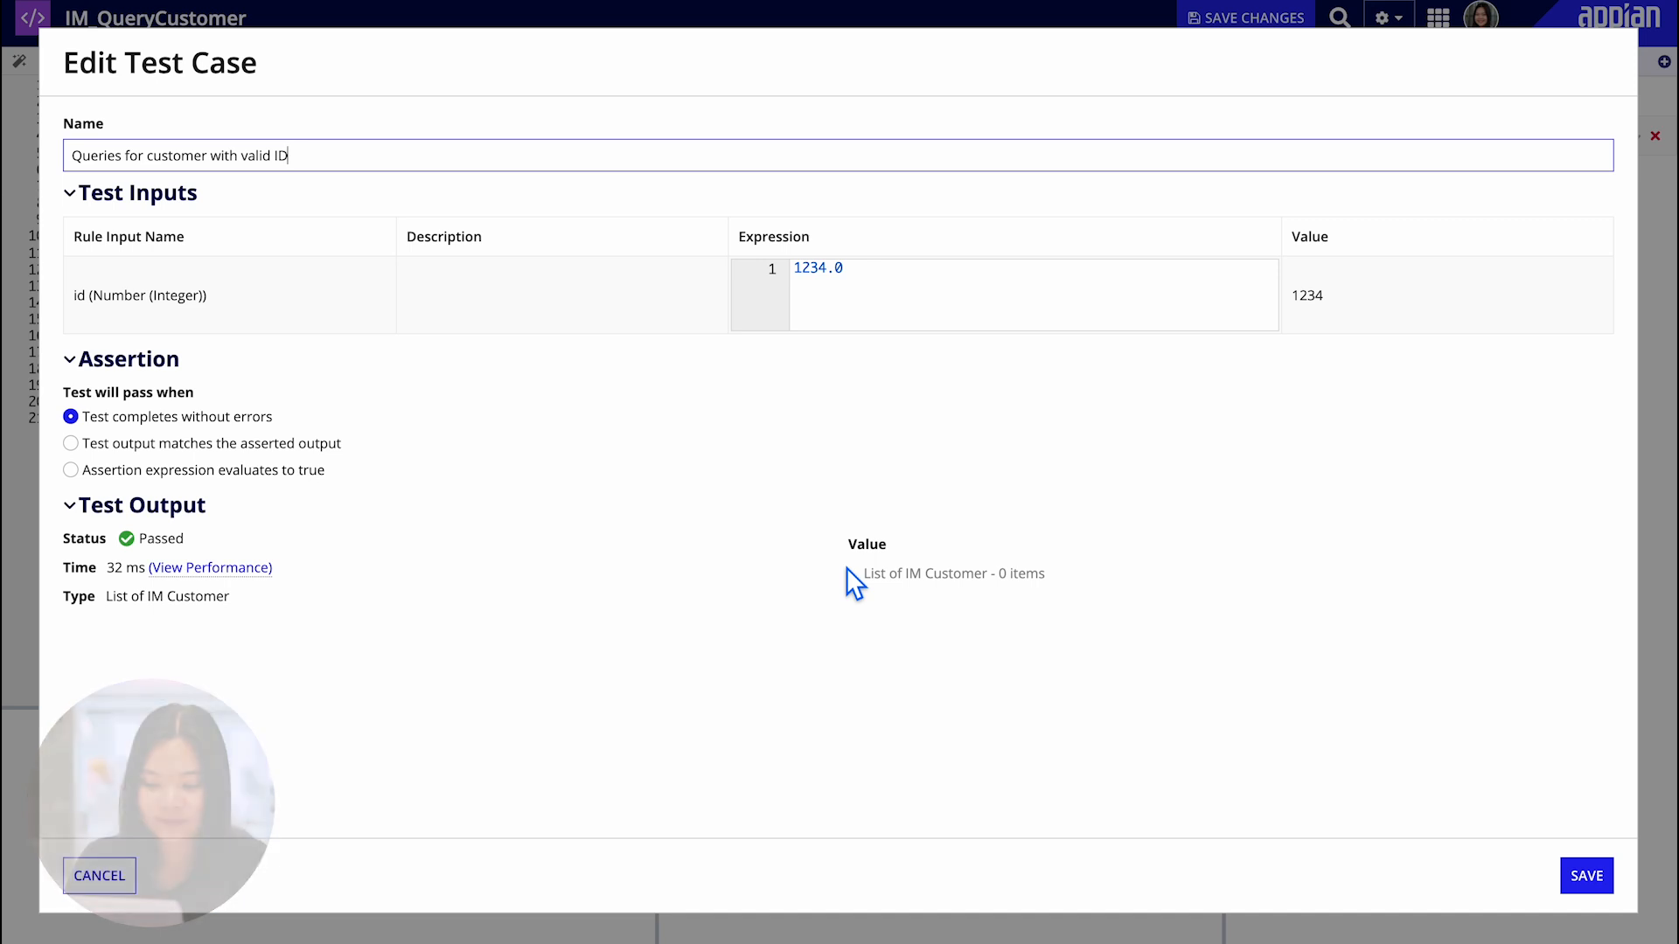
pyautogui.click(1585, 875)
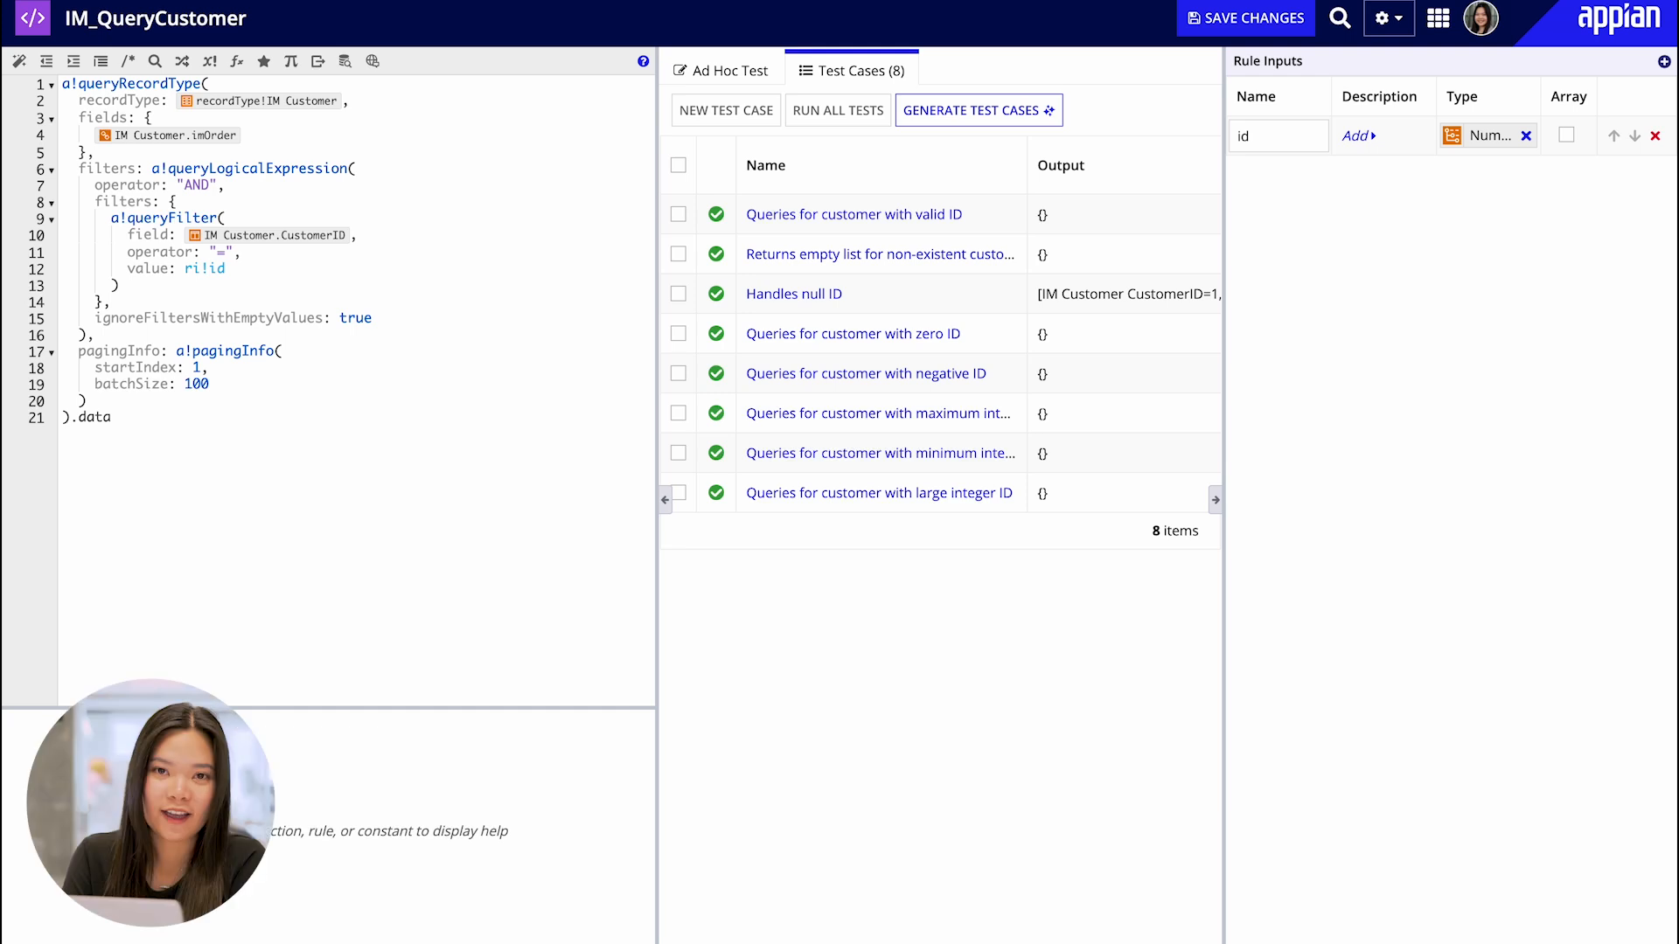